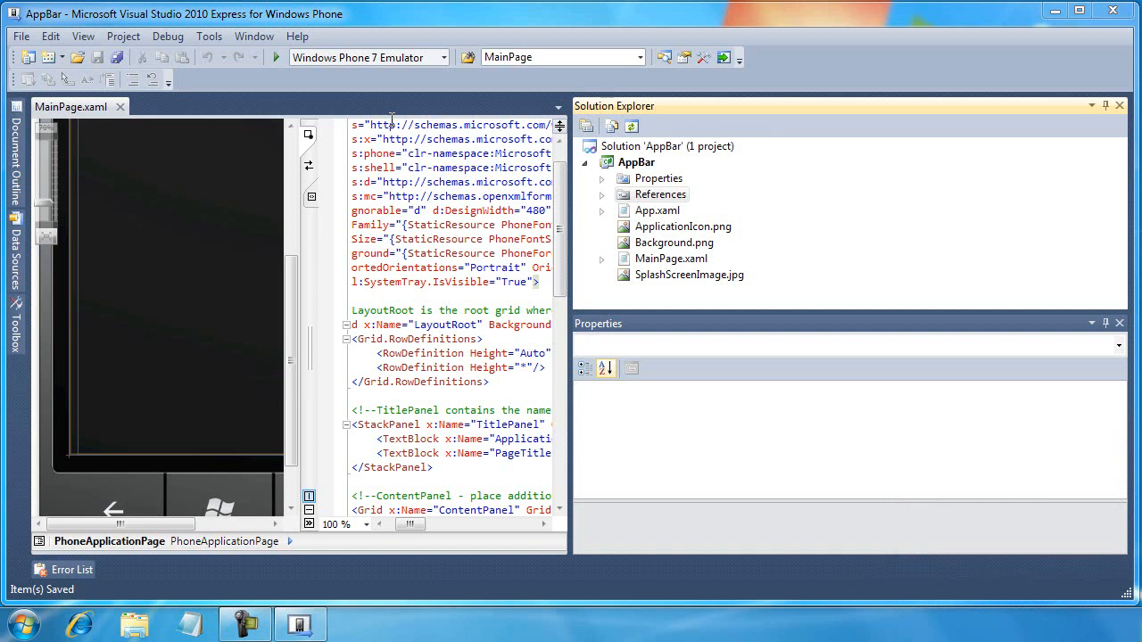
mouse_move(428, 110)
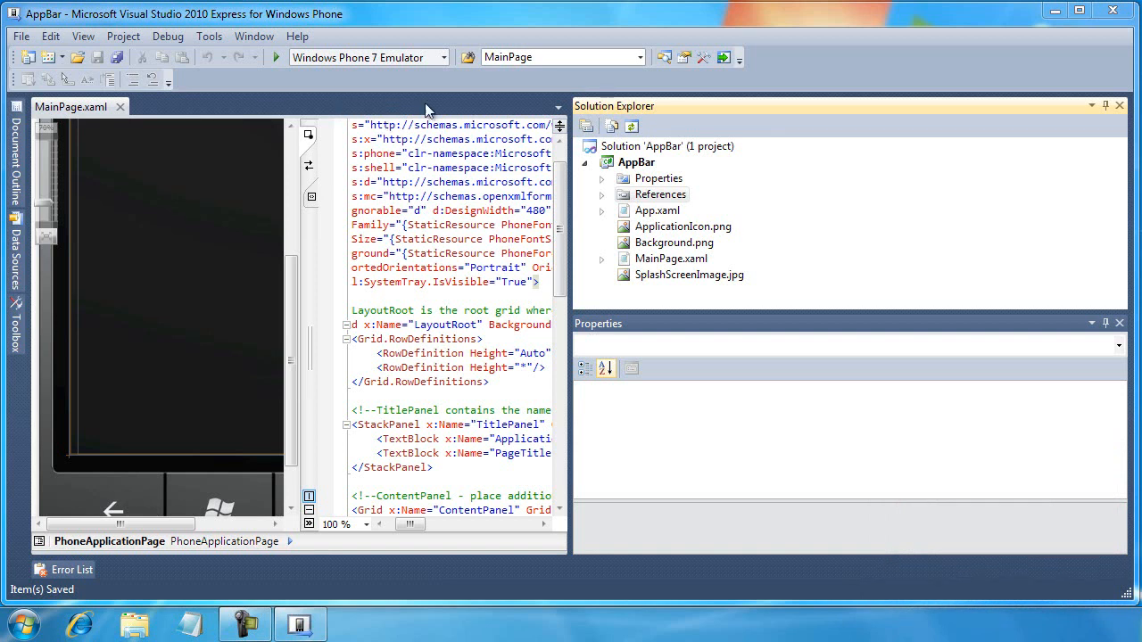
Add a new folder to the AppBar project from Solution Explorer
right_click(635, 160)
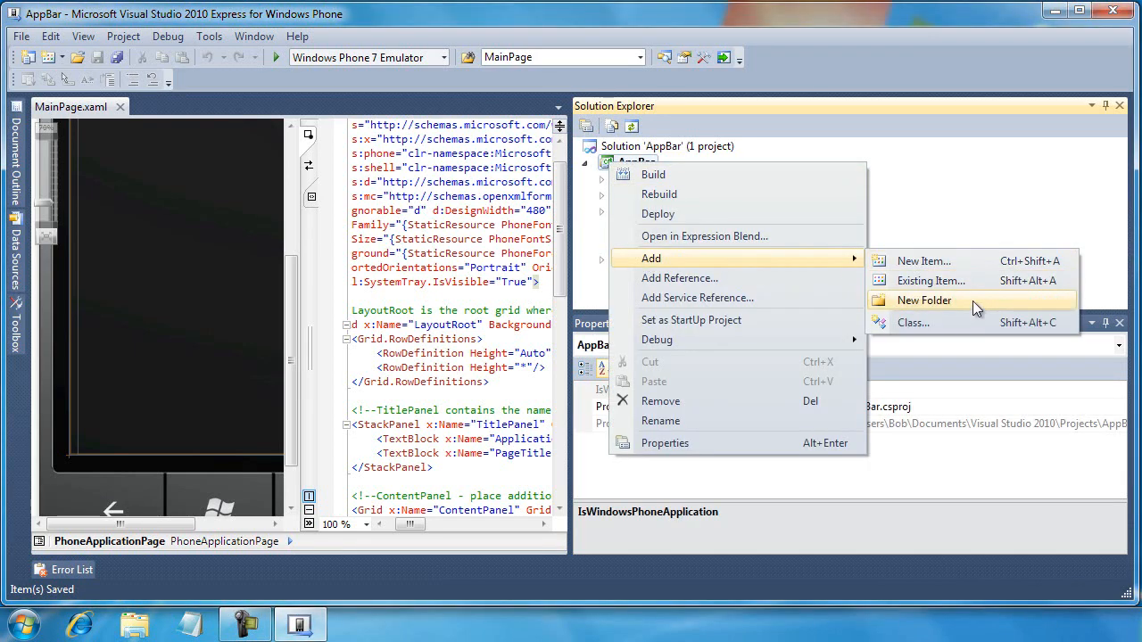
left_click(924, 300)
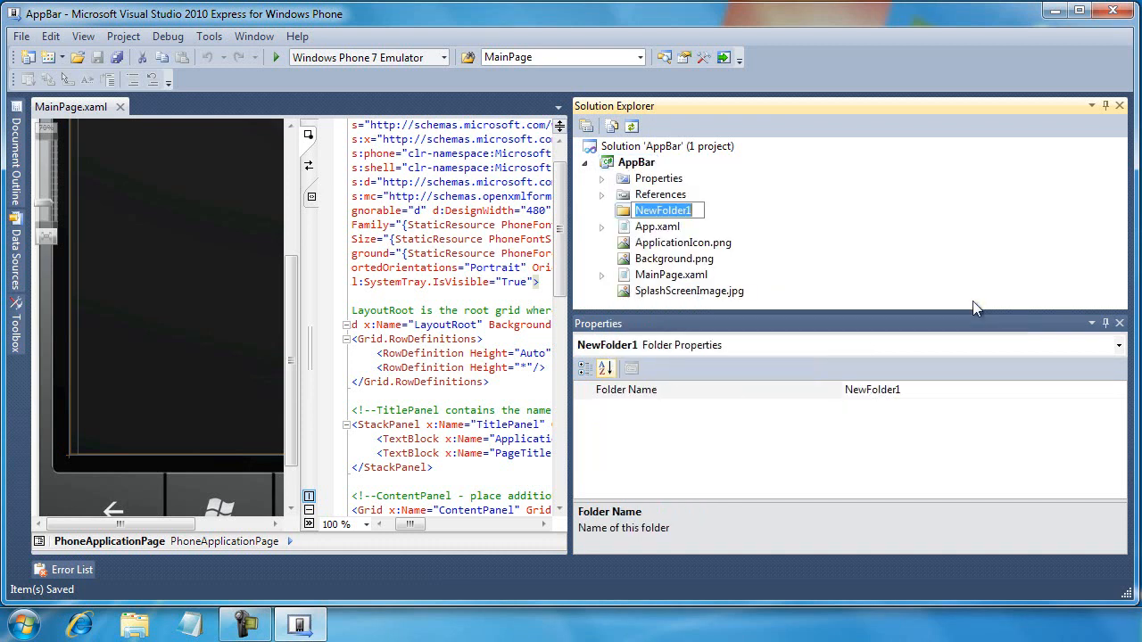
mouse_move(783, 301)
type("Images")
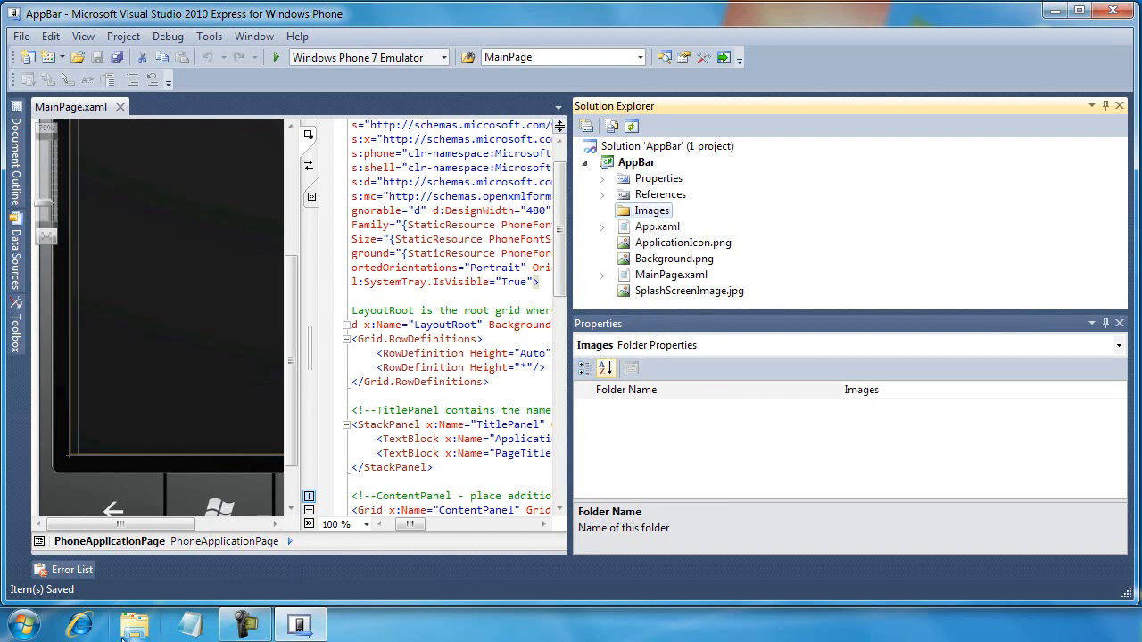
Browse in Explorer from C: into the Program Files (x86) folder
left_click(135, 624)
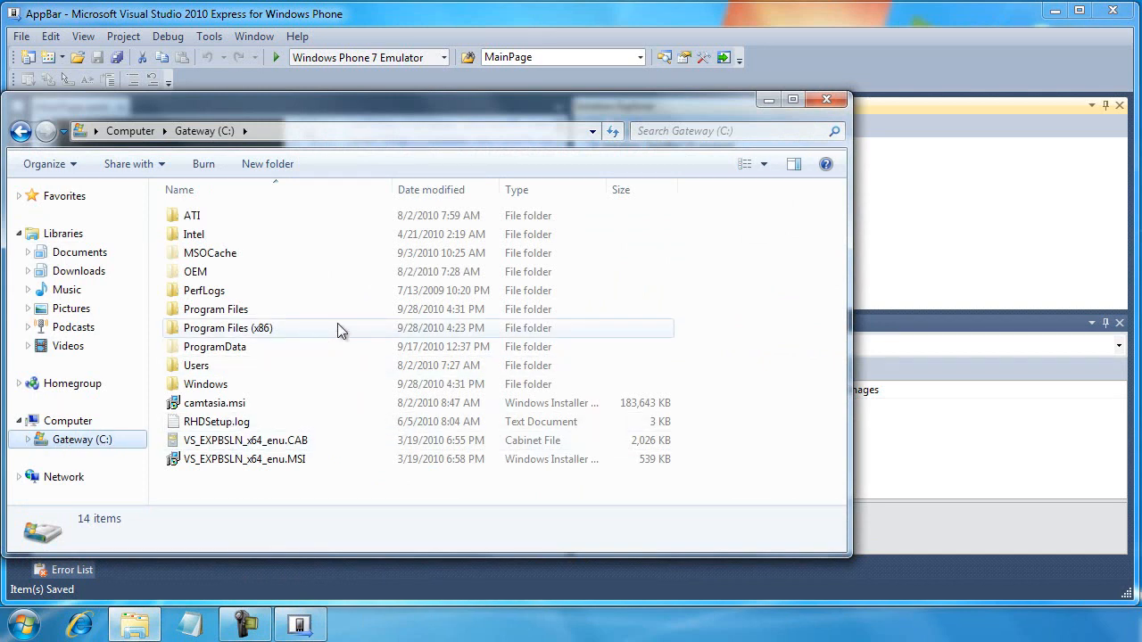
mouse_move(337, 328)
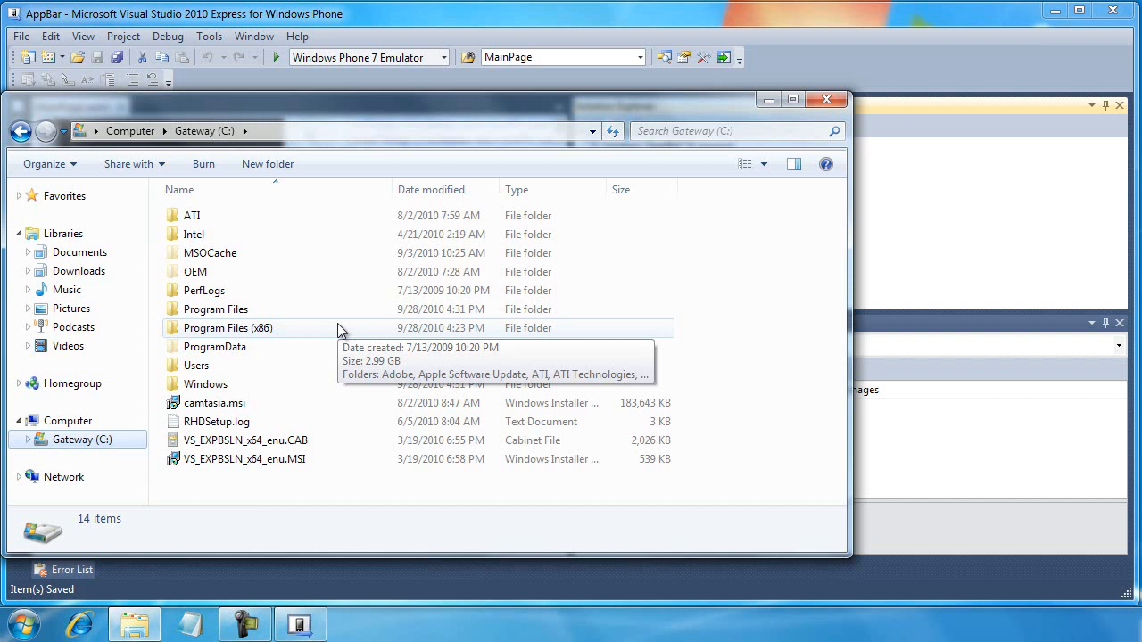
mouse_move(272, 339)
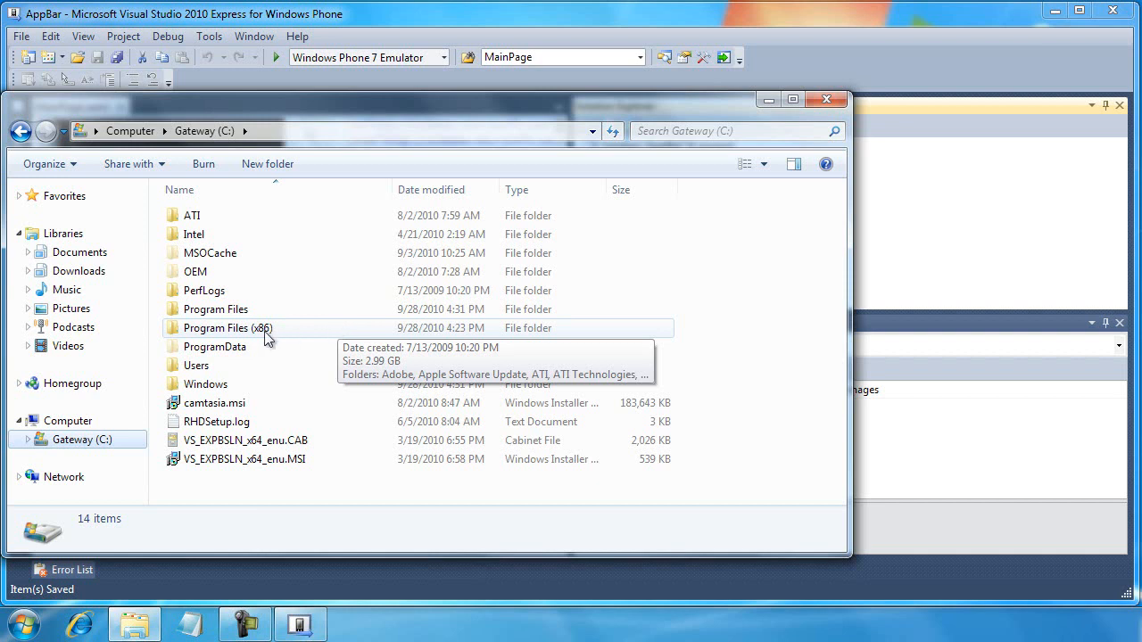
mouse_move(272, 338)
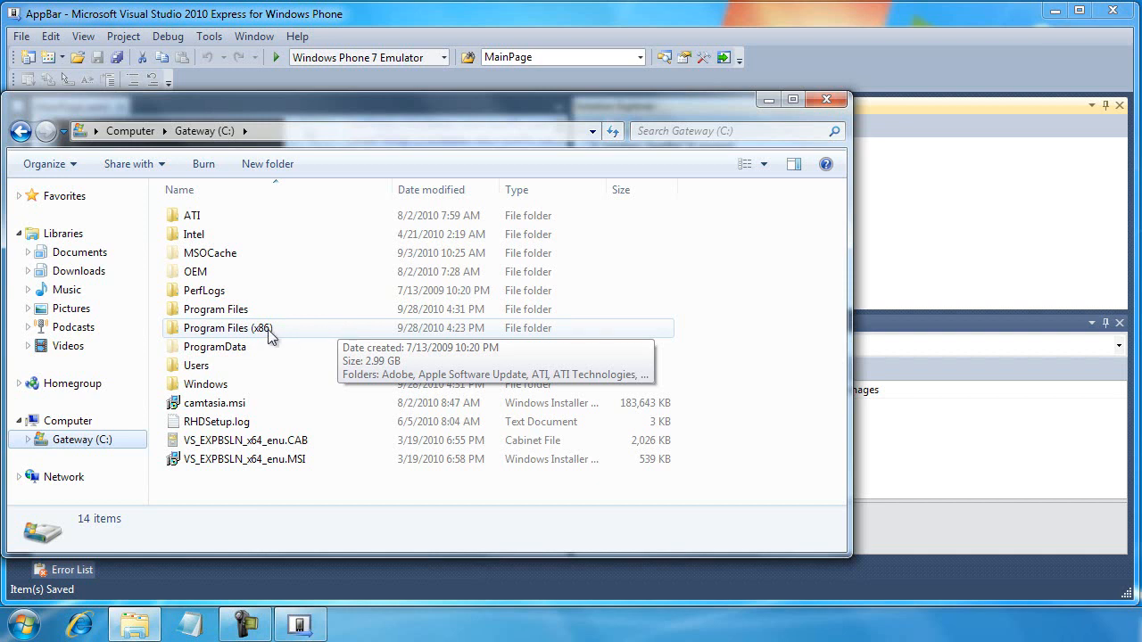
left_click(228, 329)
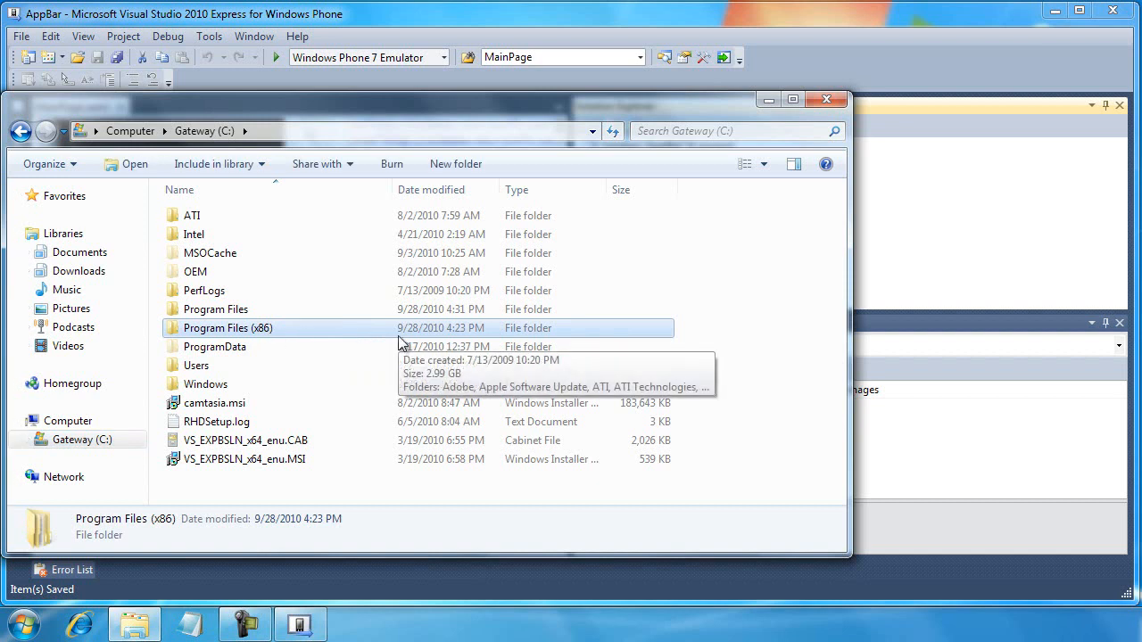
left_click(214, 309)
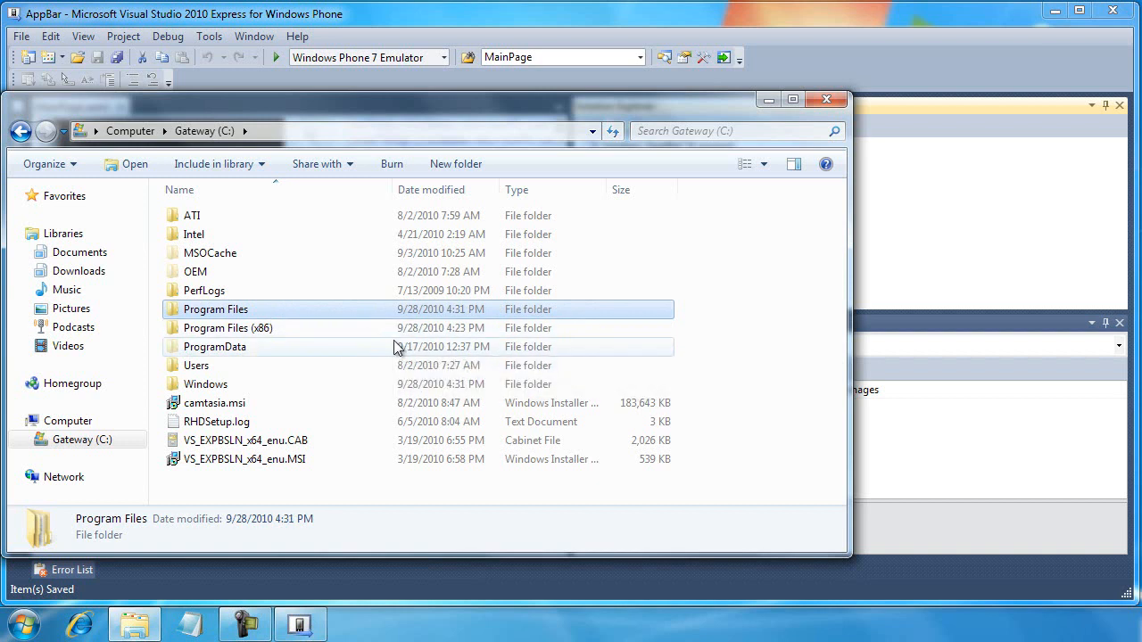
left_click(228, 328)
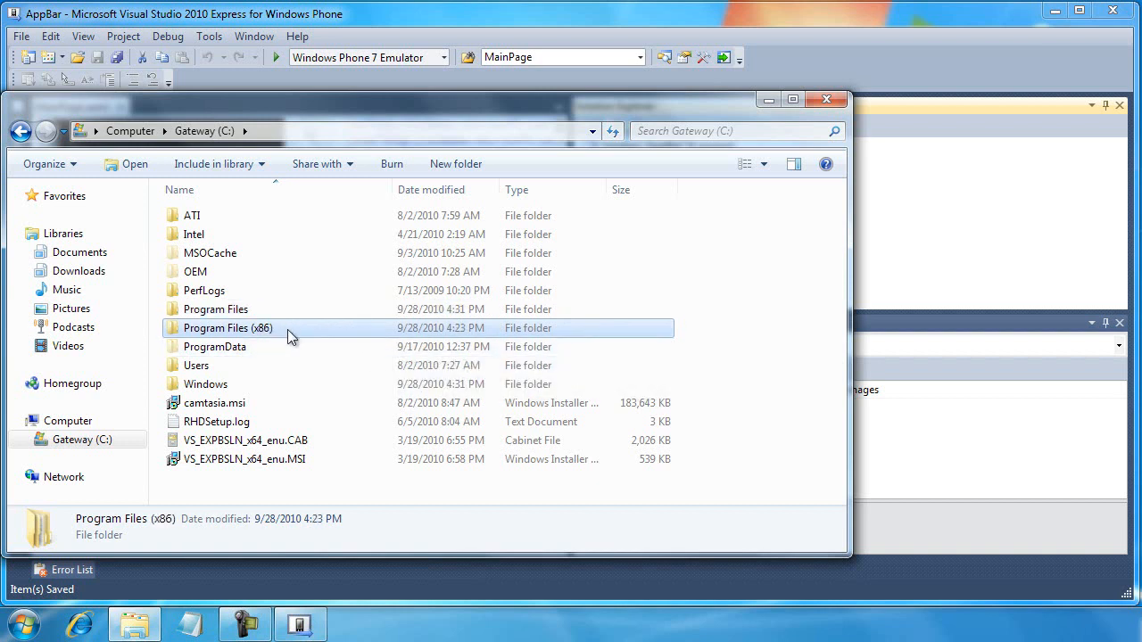
mouse_move(259, 336)
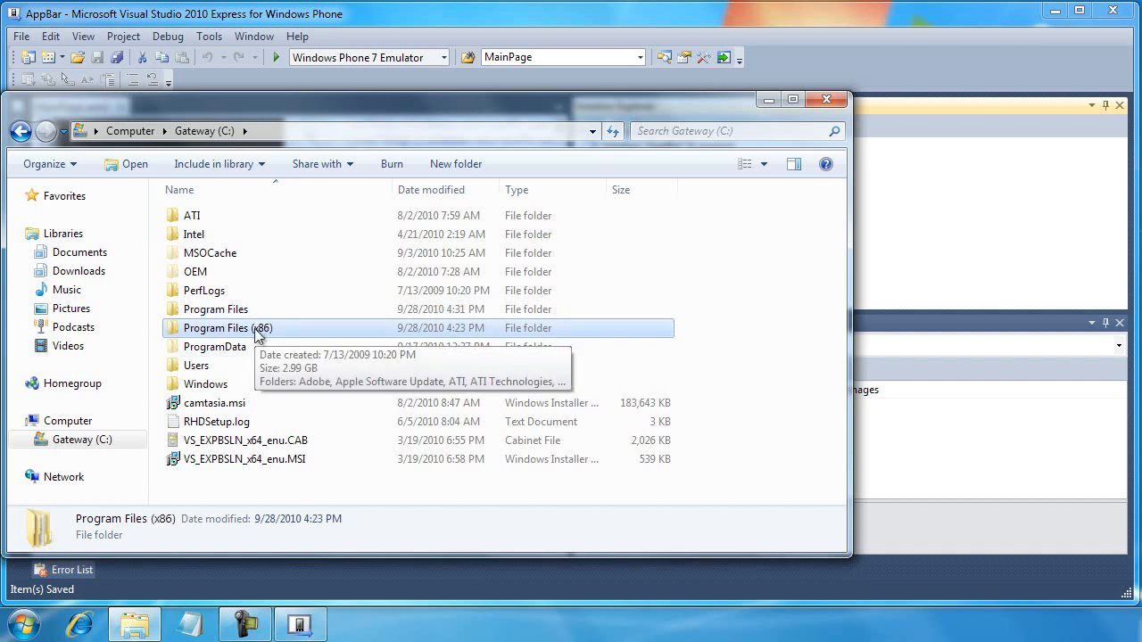
double_click(228, 328)
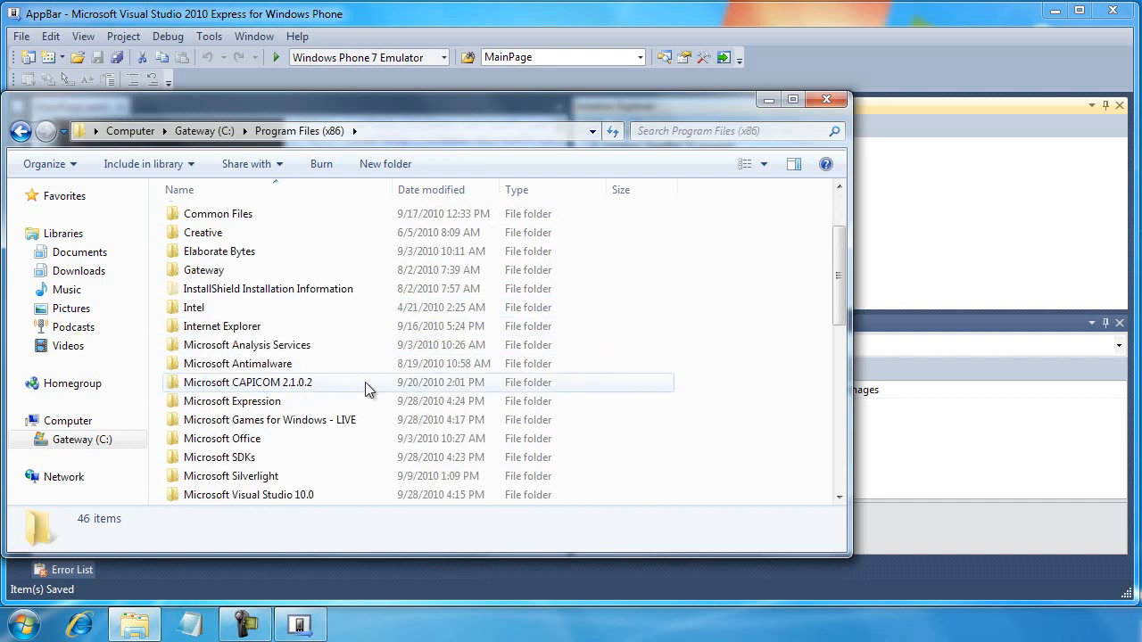
Descend through Microsoft SDKs > Windows Phone > v7.0 into the Icons folder
left_click(219, 457)
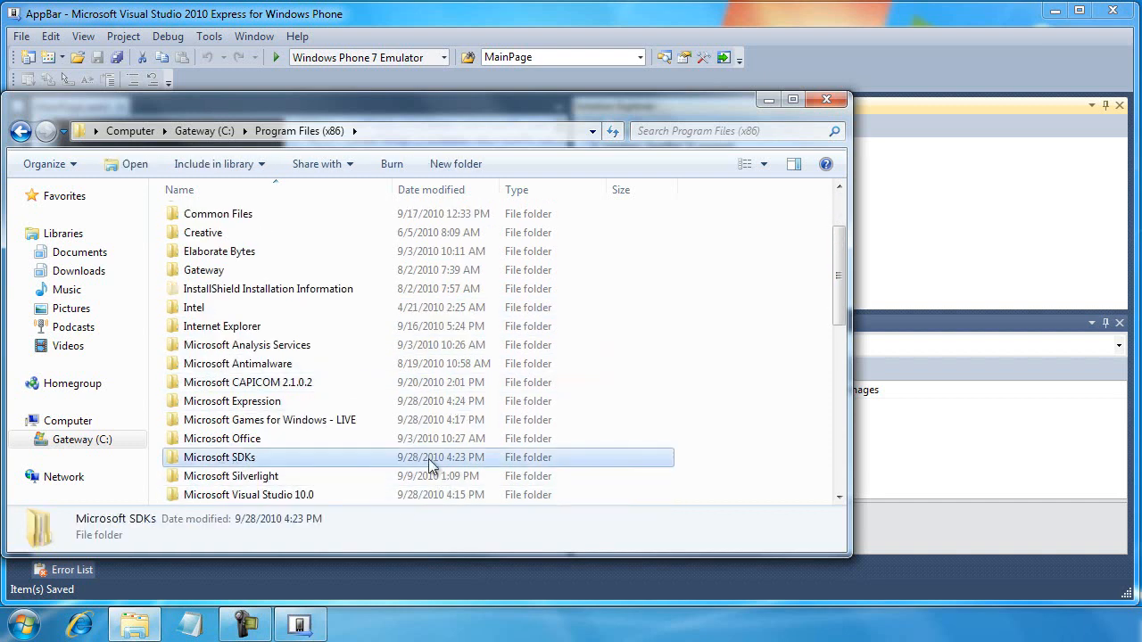
double_click(218, 457)
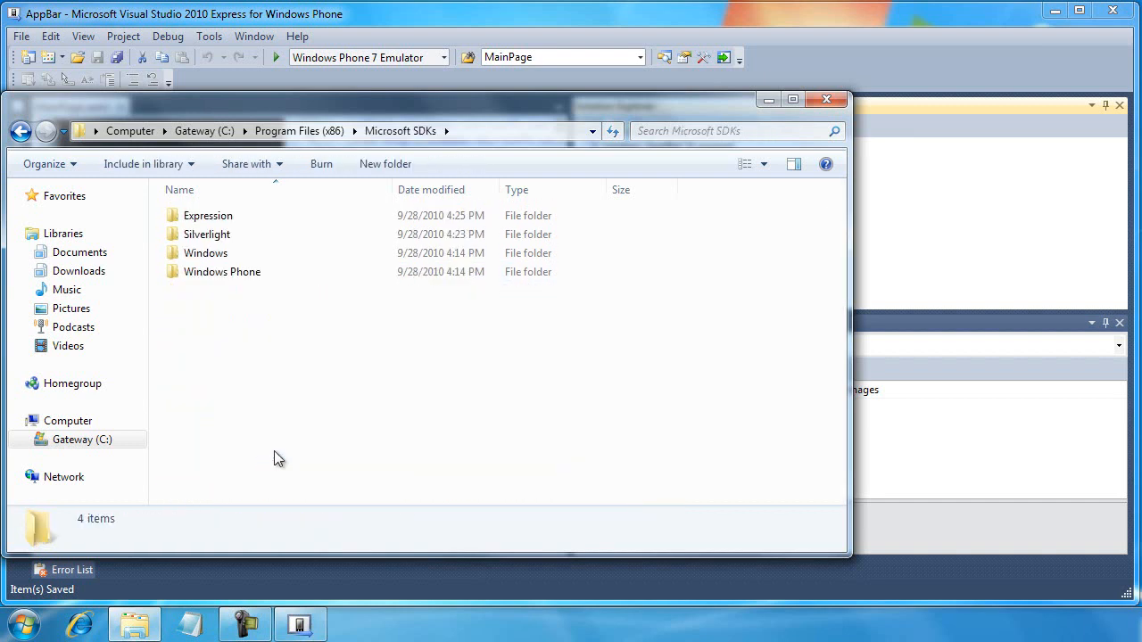
mouse_move(246, 271)
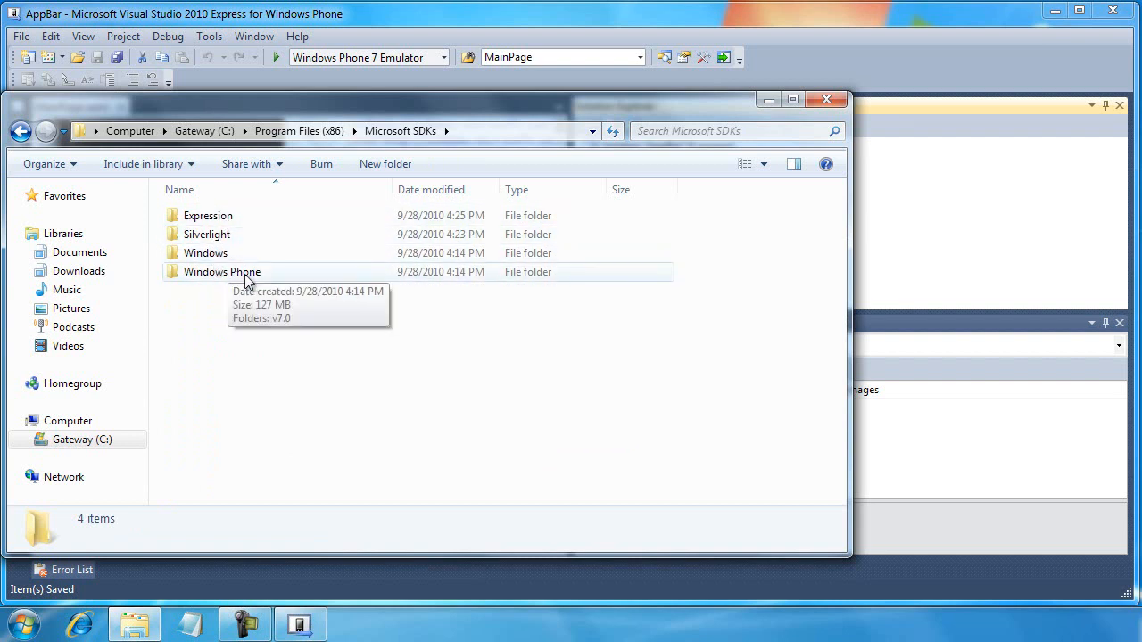
double_click(222, 271)
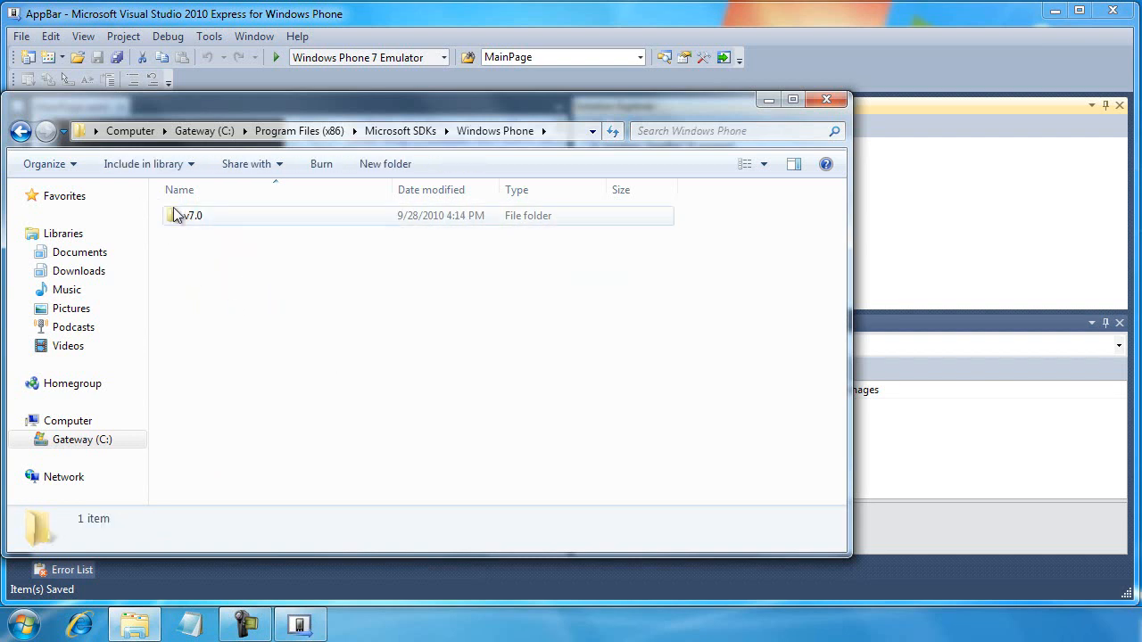
double_click(189, 215)
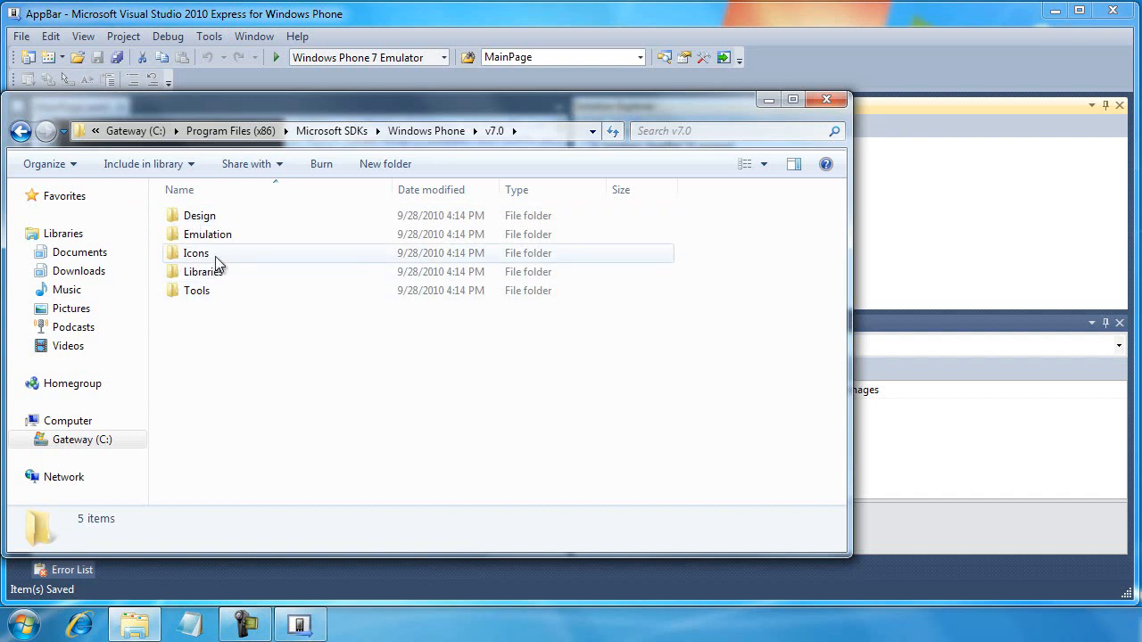
double_click(197, 254)
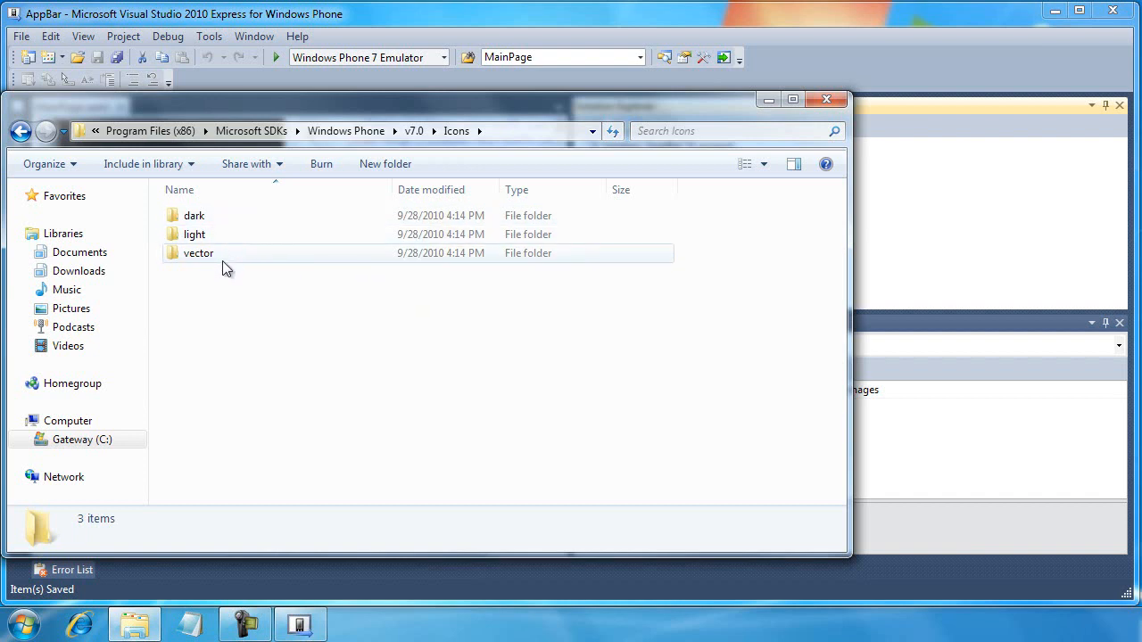
left_click(193, 214)
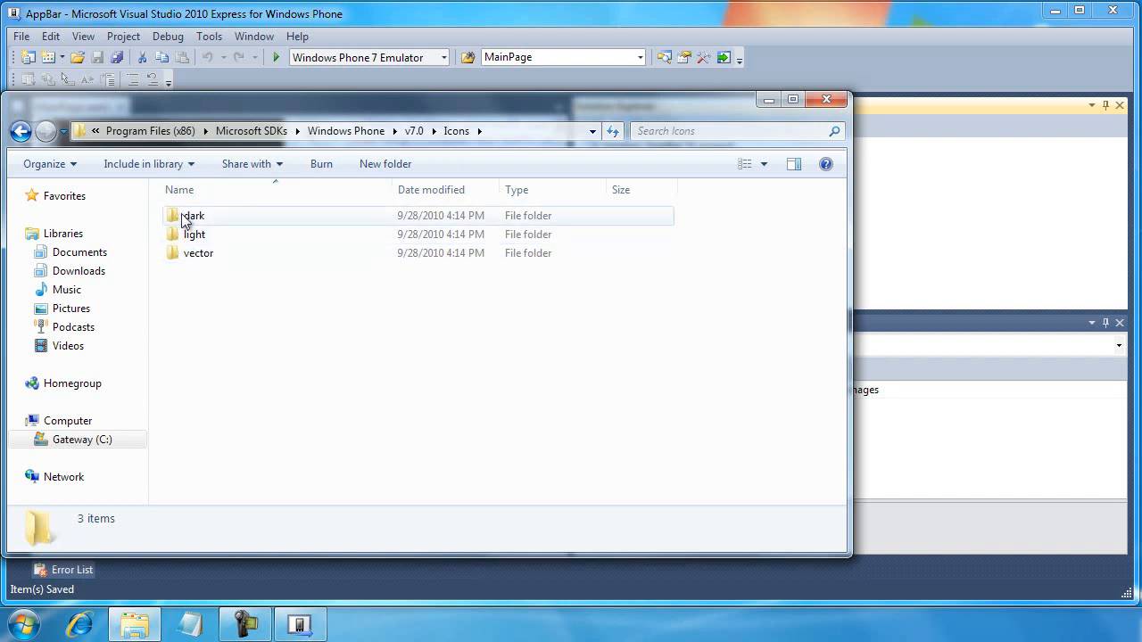
Enter the dark icon folder and select appbar.minus.rest.png for copying
double_click(193, 214)
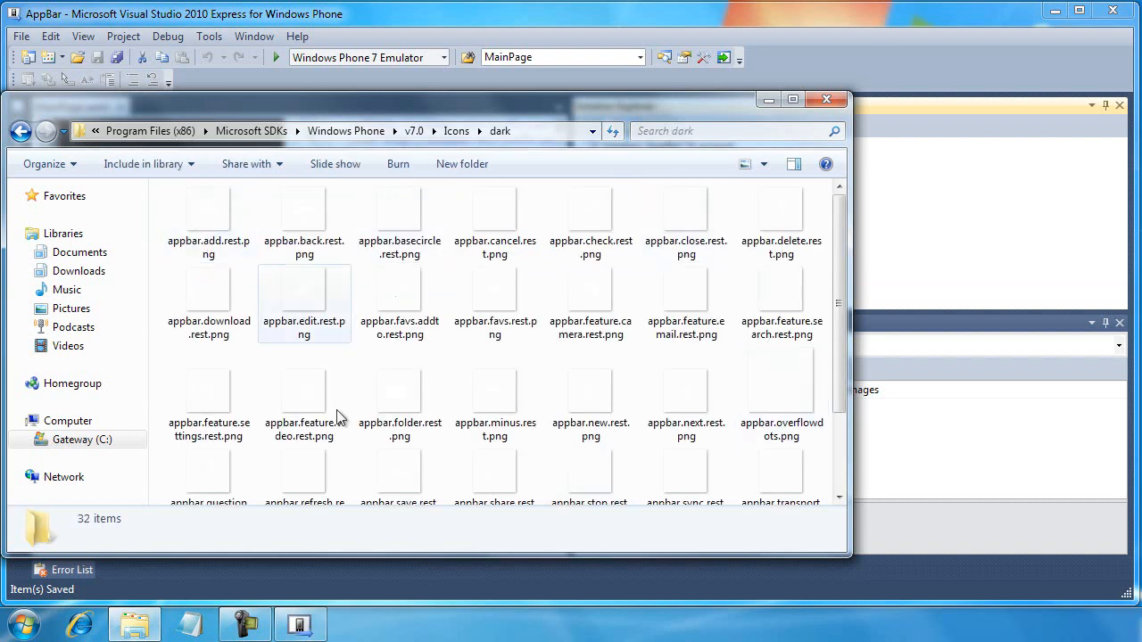
mouse_move(407, 321)
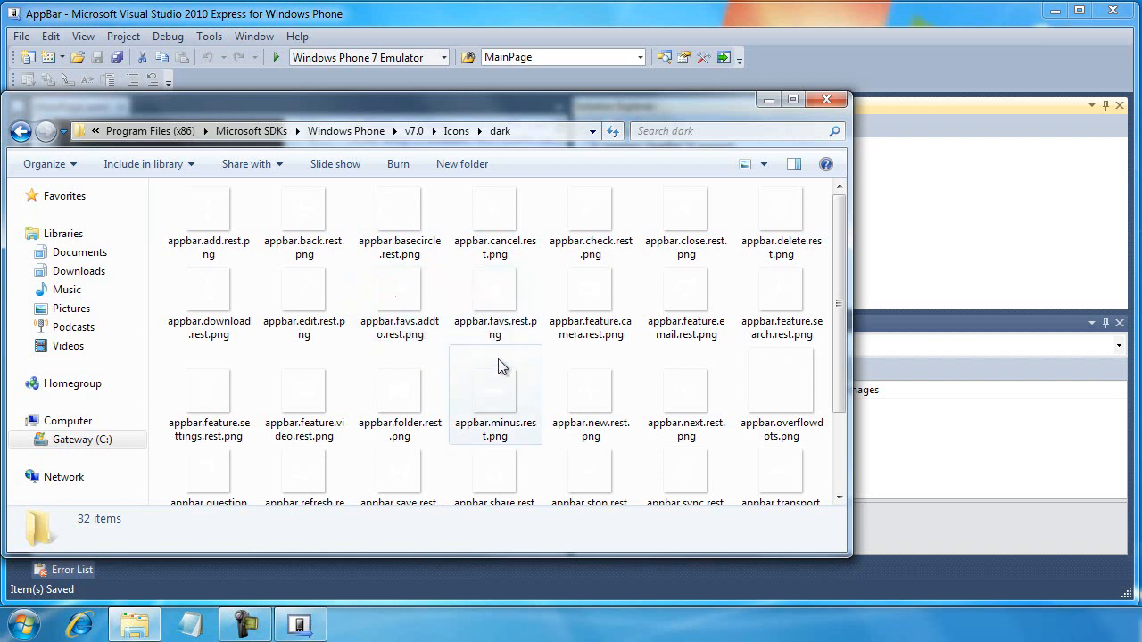
left_click(590, 394)
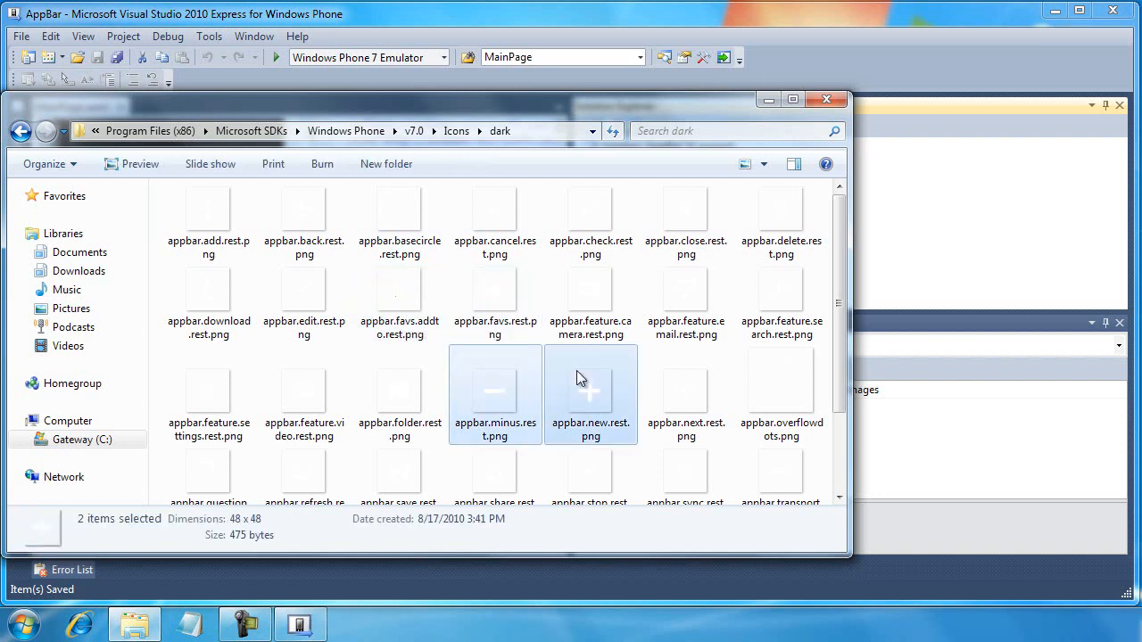
mouse_move(580, 389)
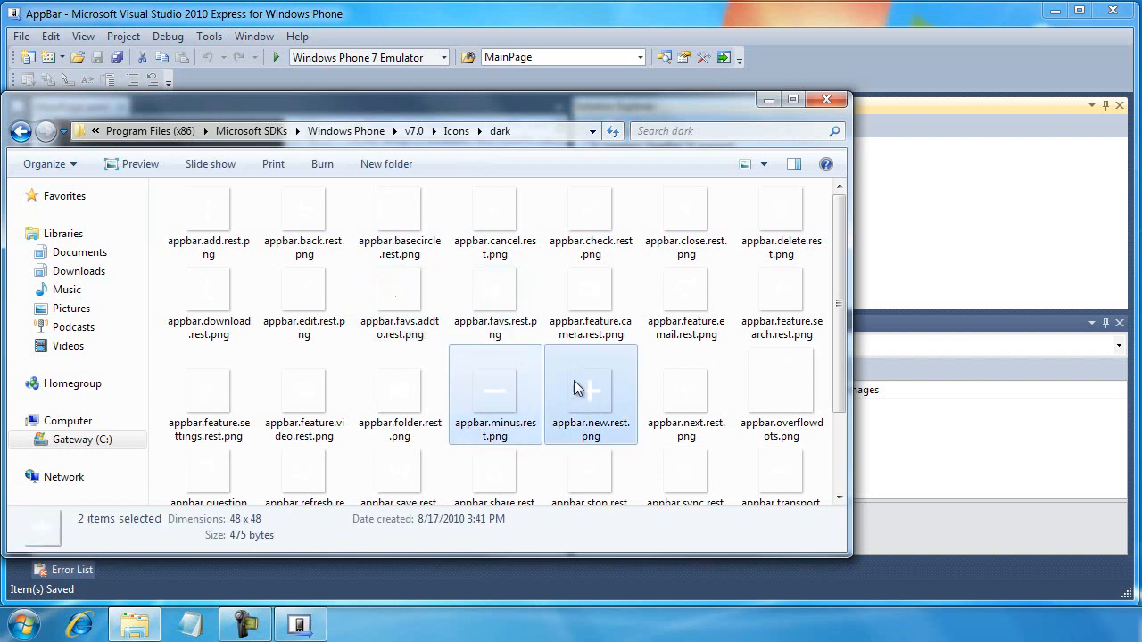
mouse_move(551, 401)
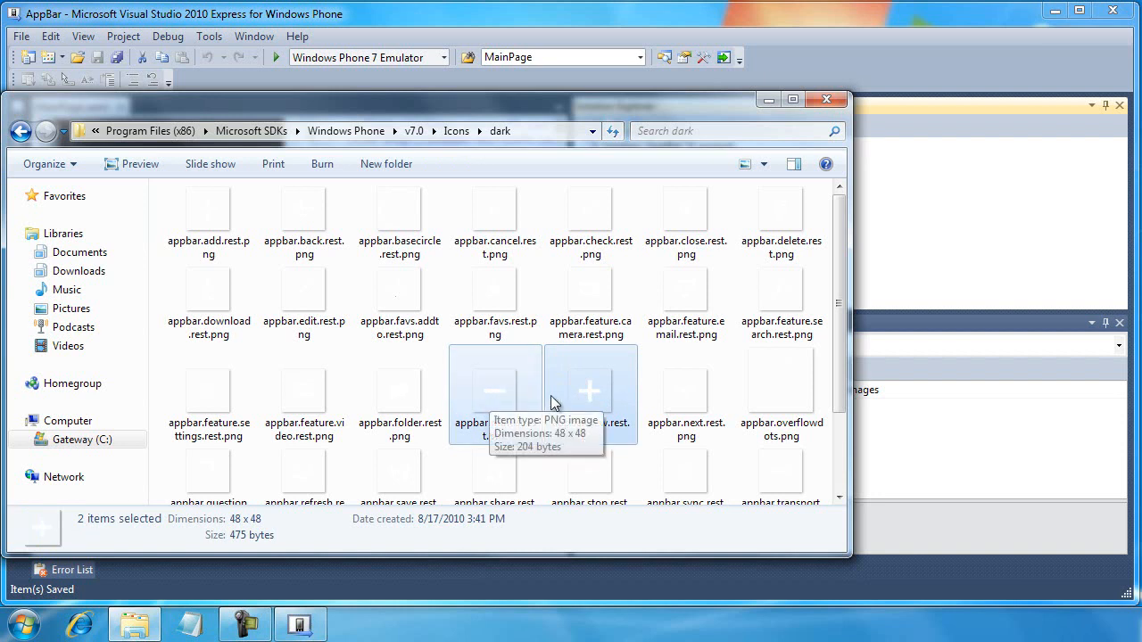
mouse_move(585, 417)
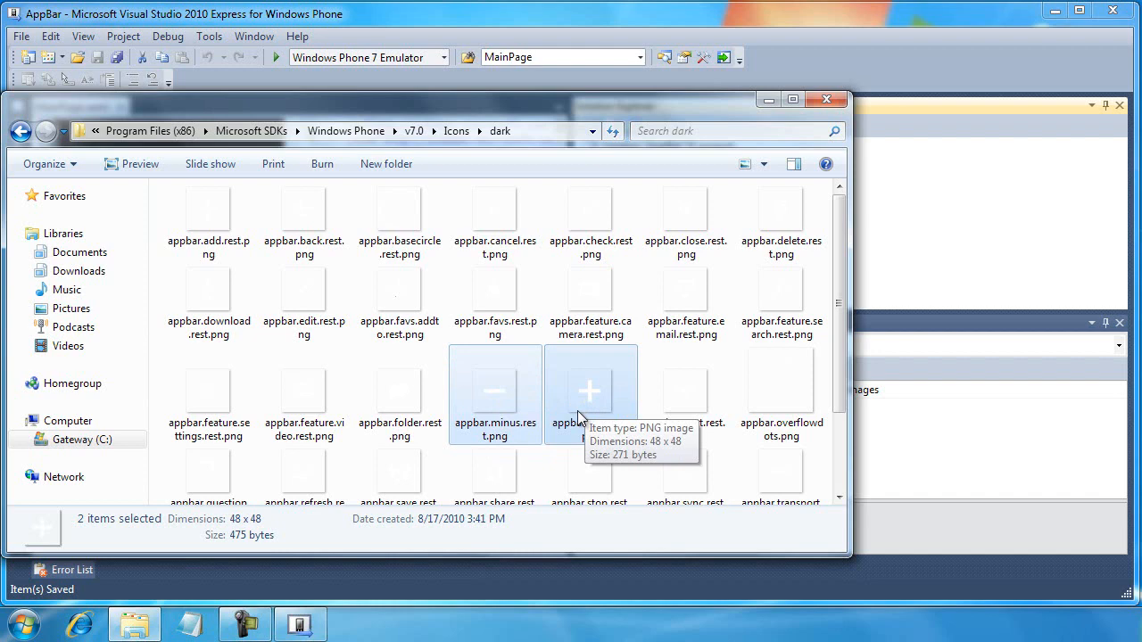
mouse_move(600, 396)
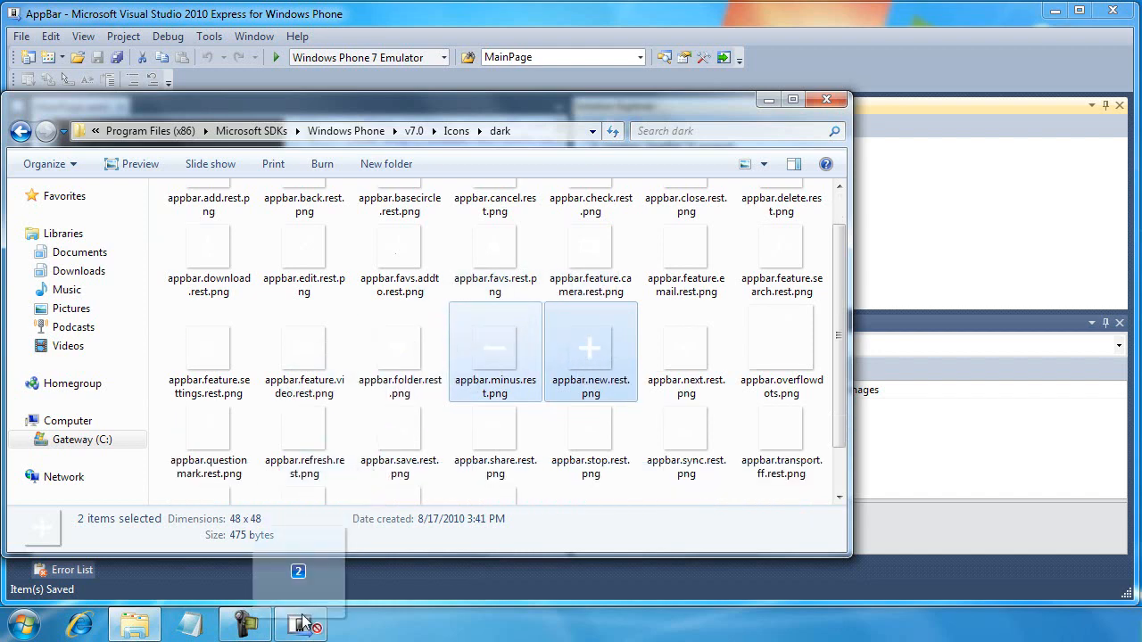
Back in Visual Studio, choose a Build Action for appbar.minus.rest.png in the Images folder
left_click(300, 624)
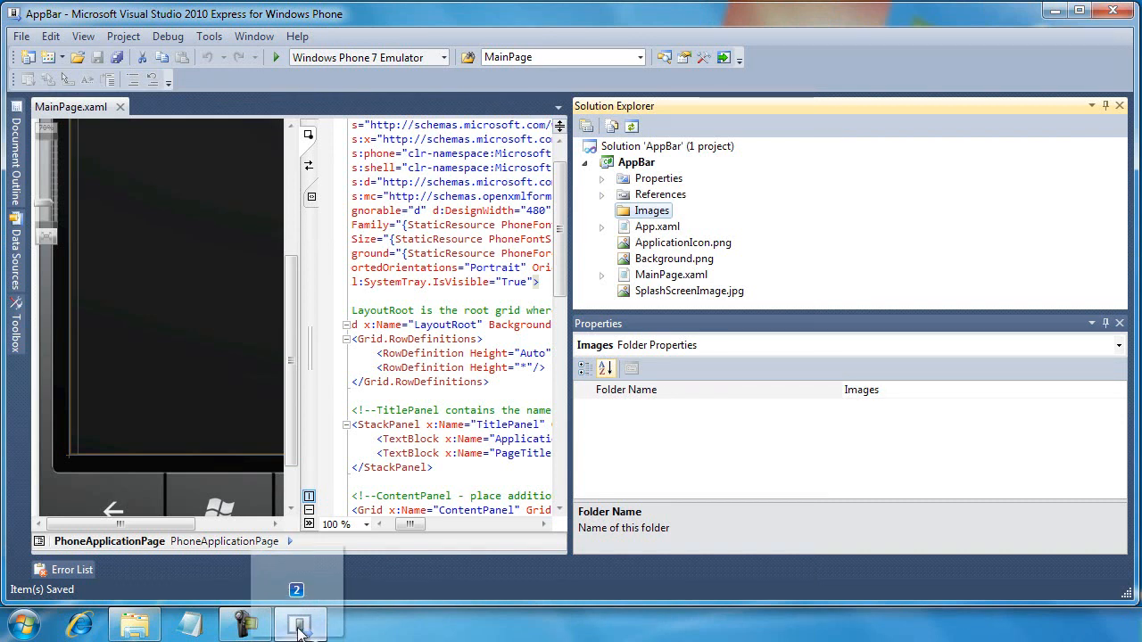
mouse_move(300, 625)
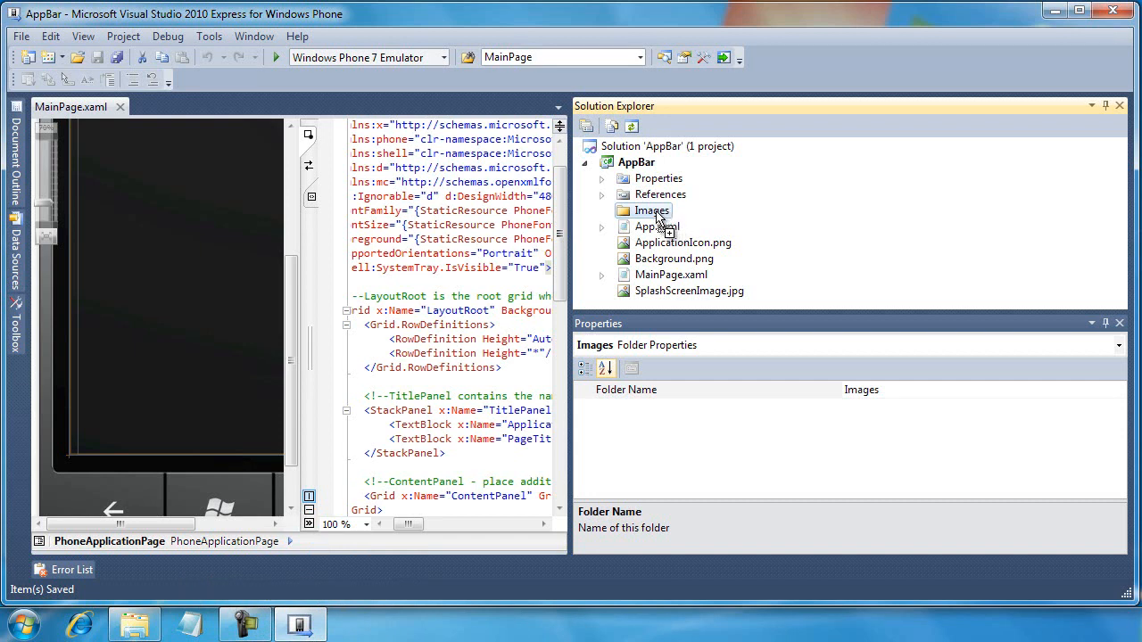
left_click(603, 210)
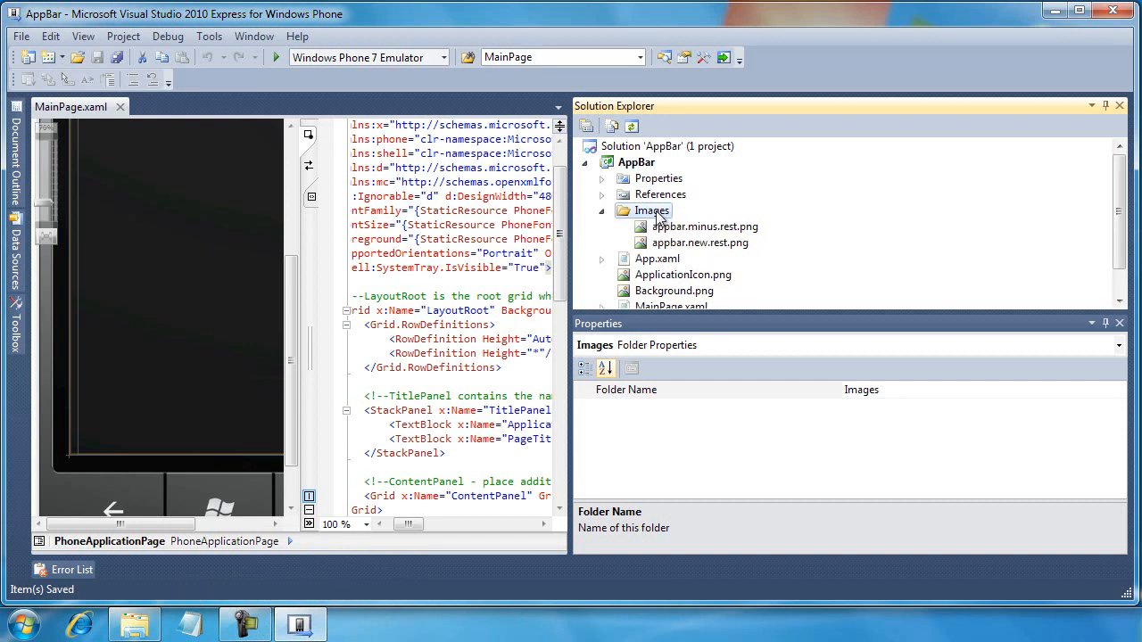
mouse_move(669, 259)
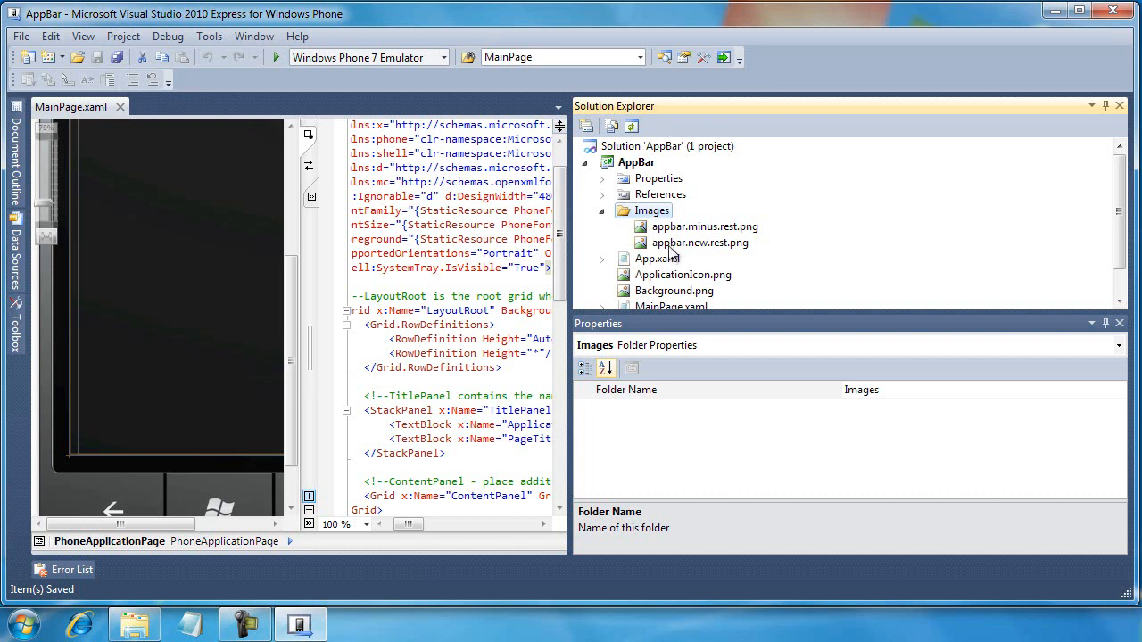
left_click(703, 226)
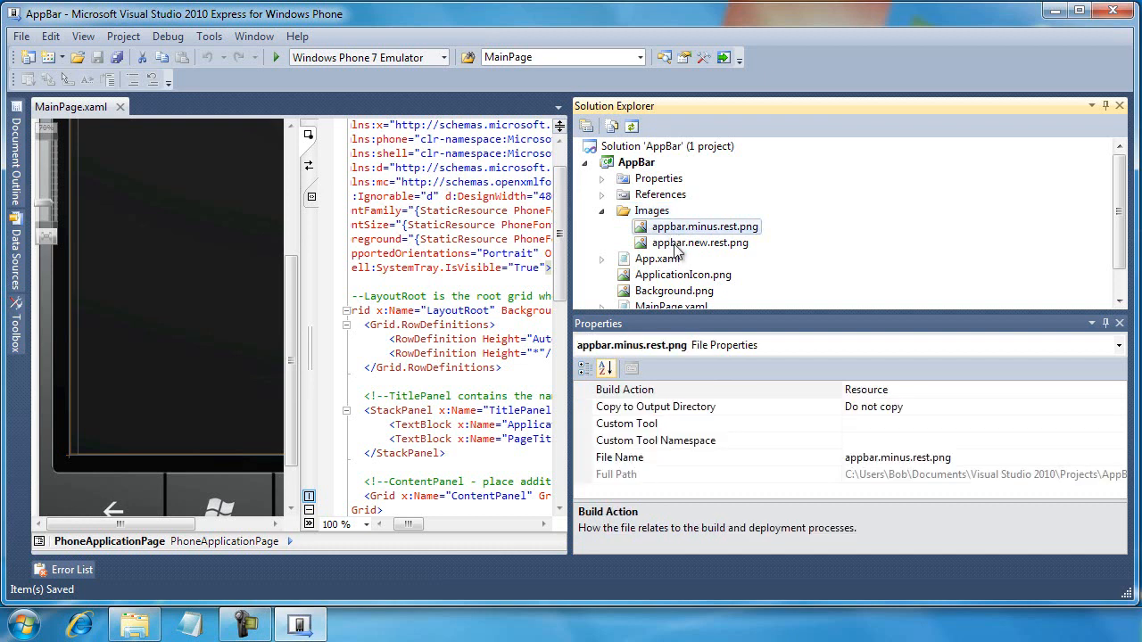
left_click(699, 243)
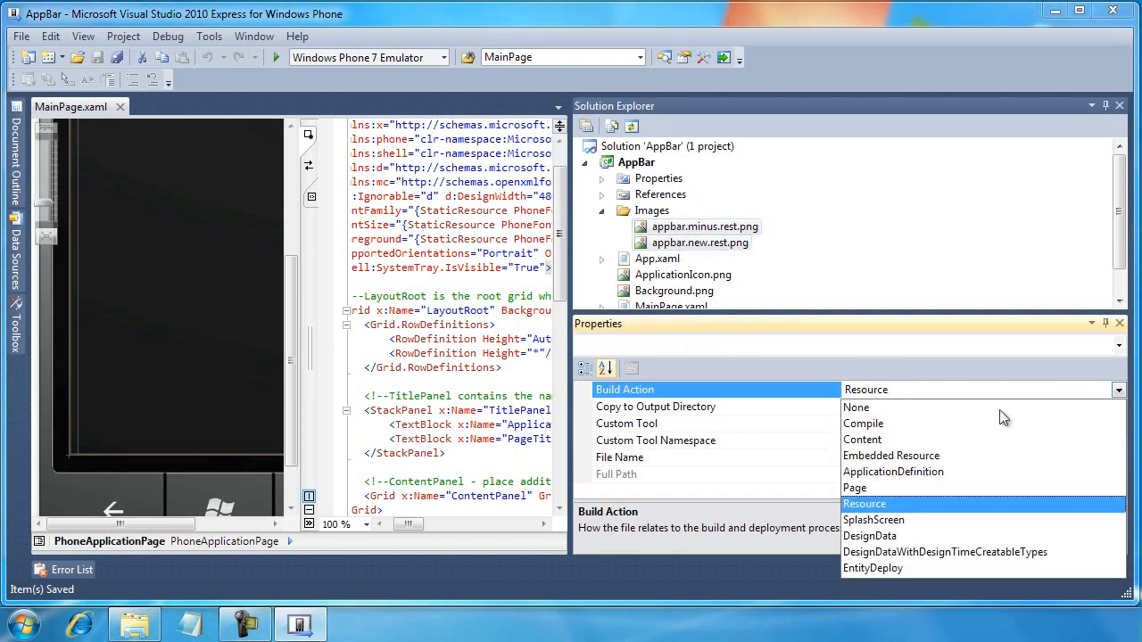
left_click(862, 439)
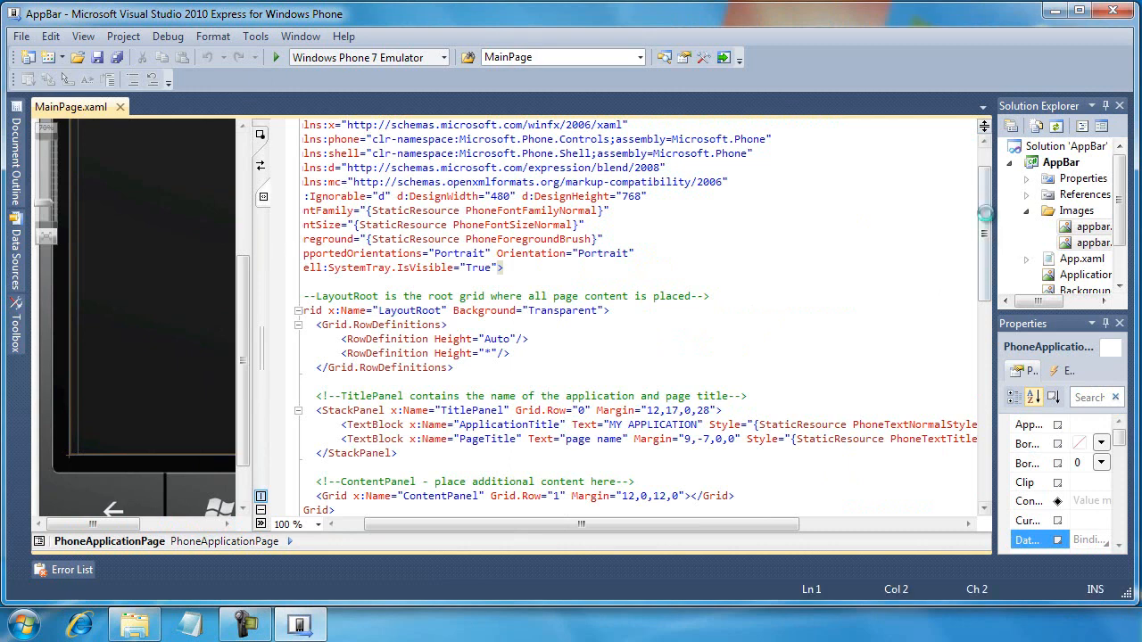
Uncomment the sample ApplicationBar markup and enlarge the phone page preview
scroll("down", 3)
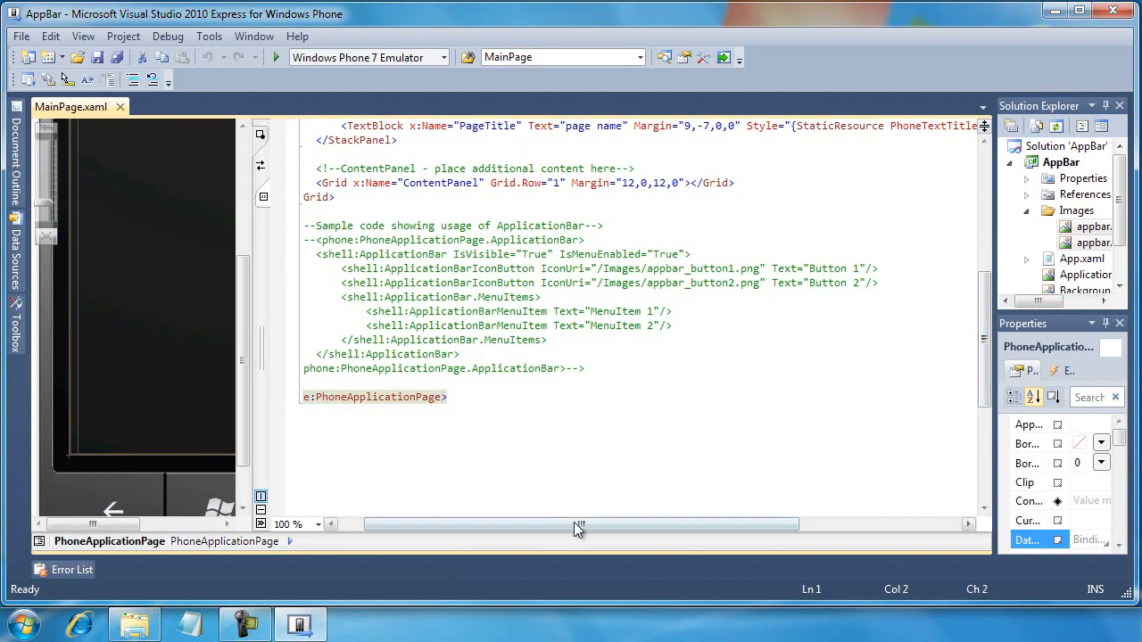
left_click_drag(580, 525, 556, 524)
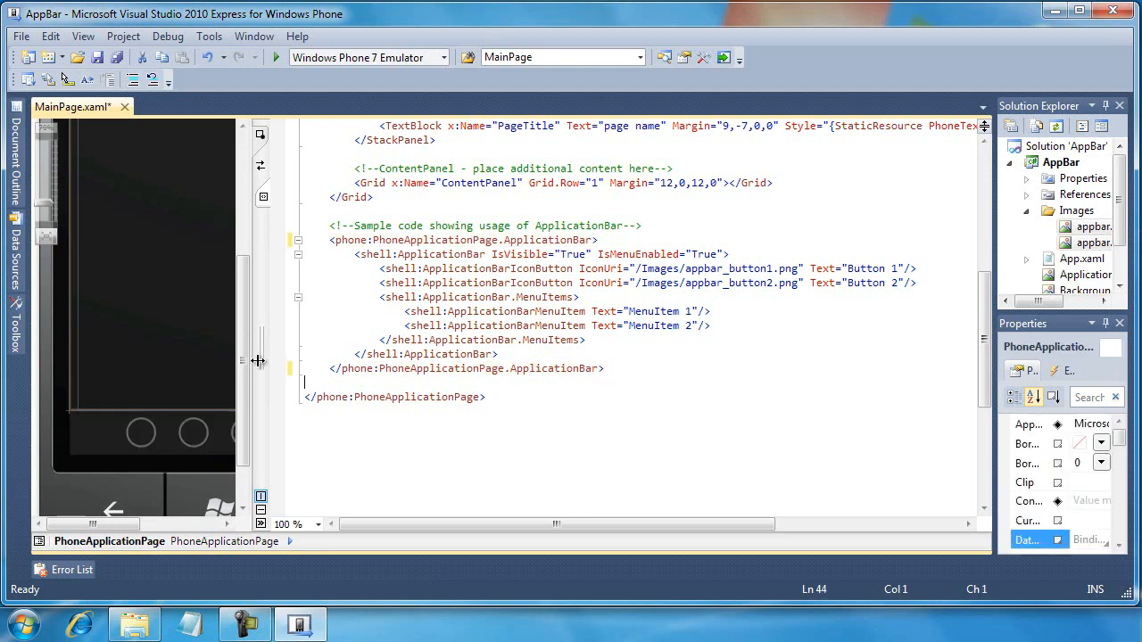
left_click_drag(259, 360, 446, 360)
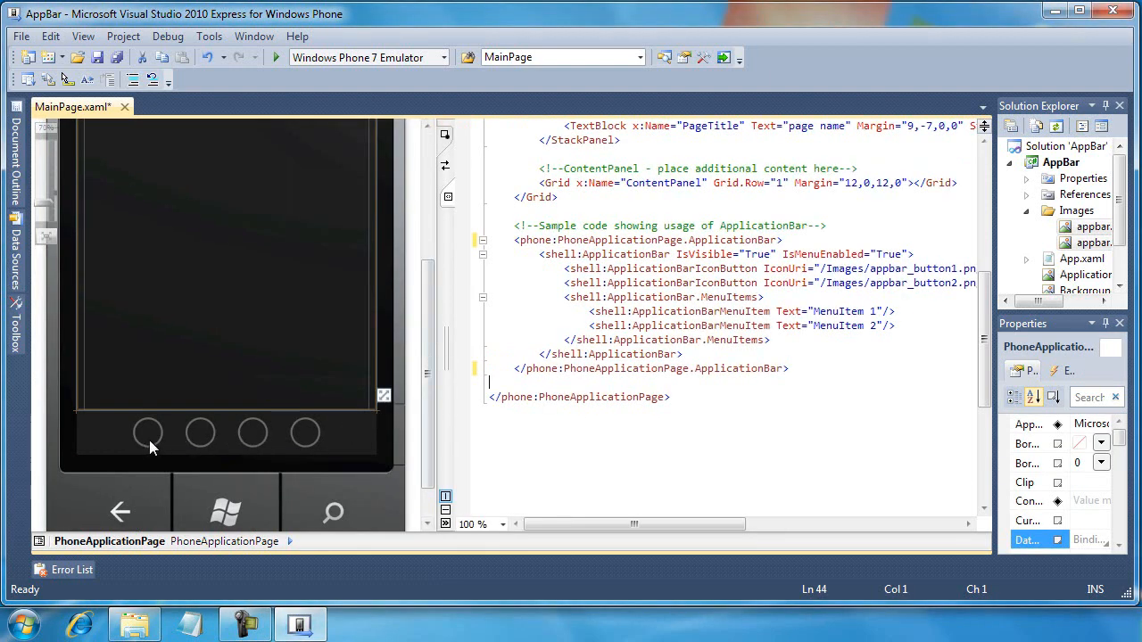
mouse_move(177, 439)
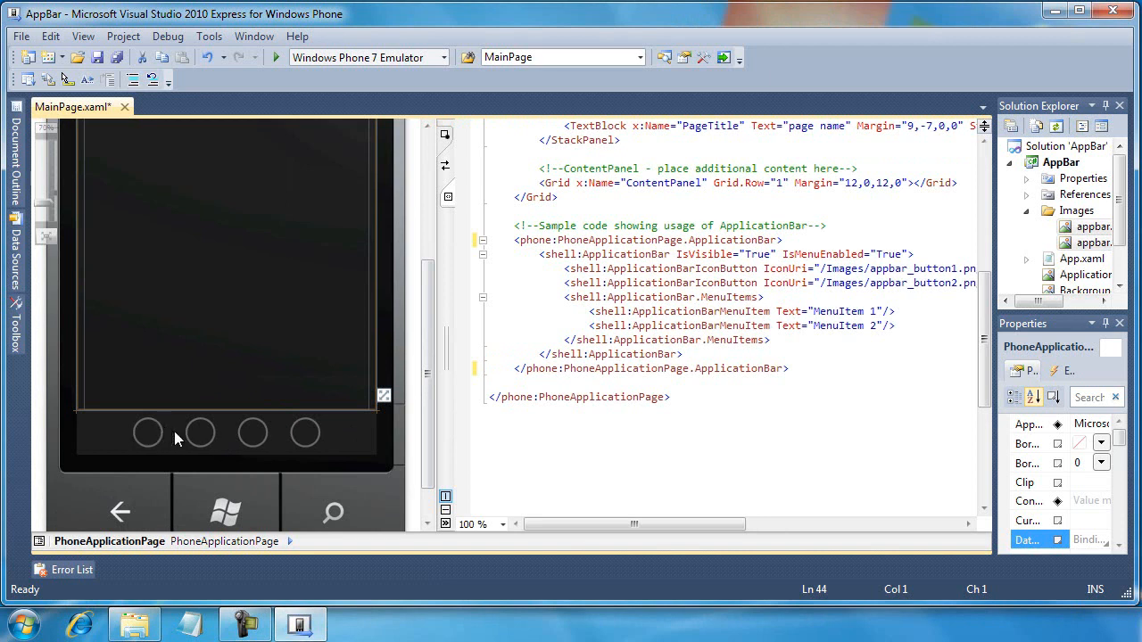
scroll("down", 3)
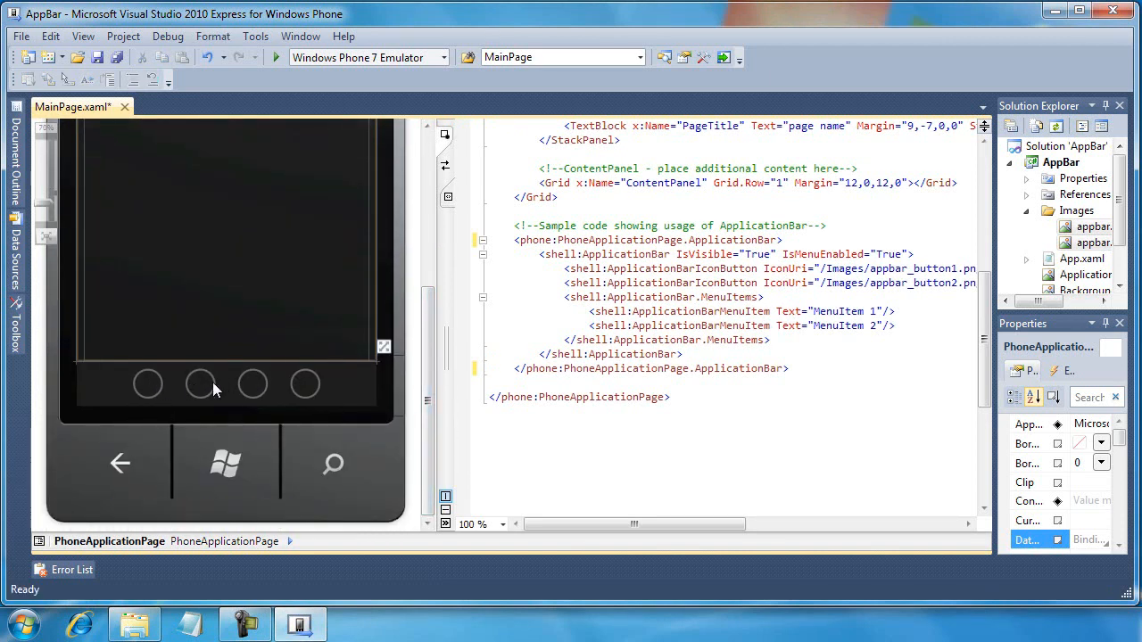
mouse_move(283, 393)
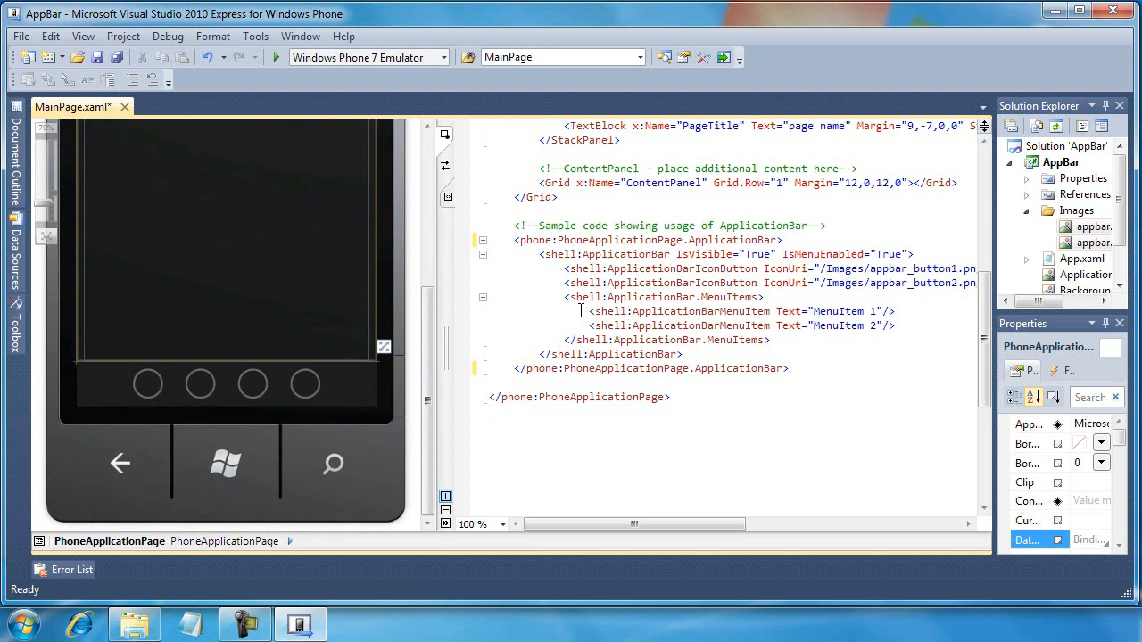
left_click(656, 296)
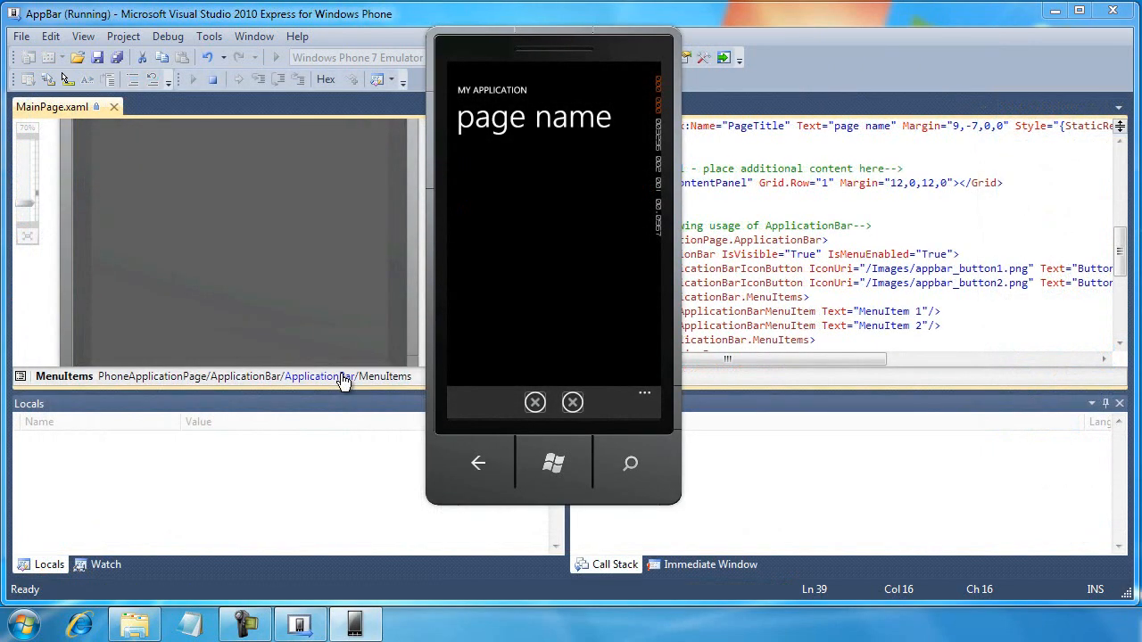
mouse_move(521, 346)
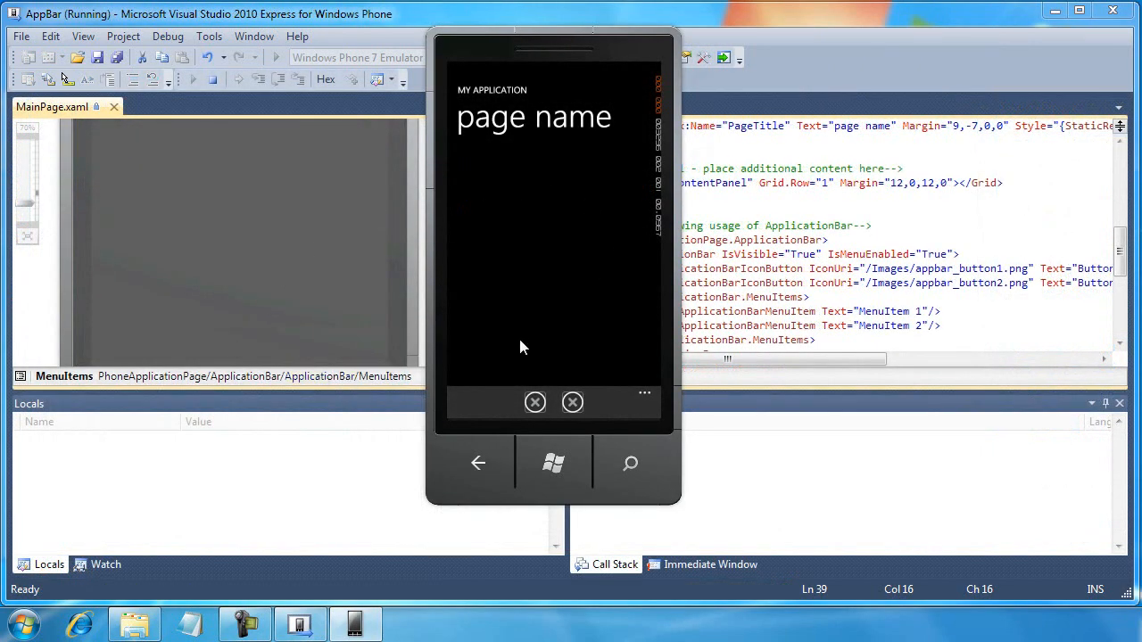
mouse_move(599, 328)
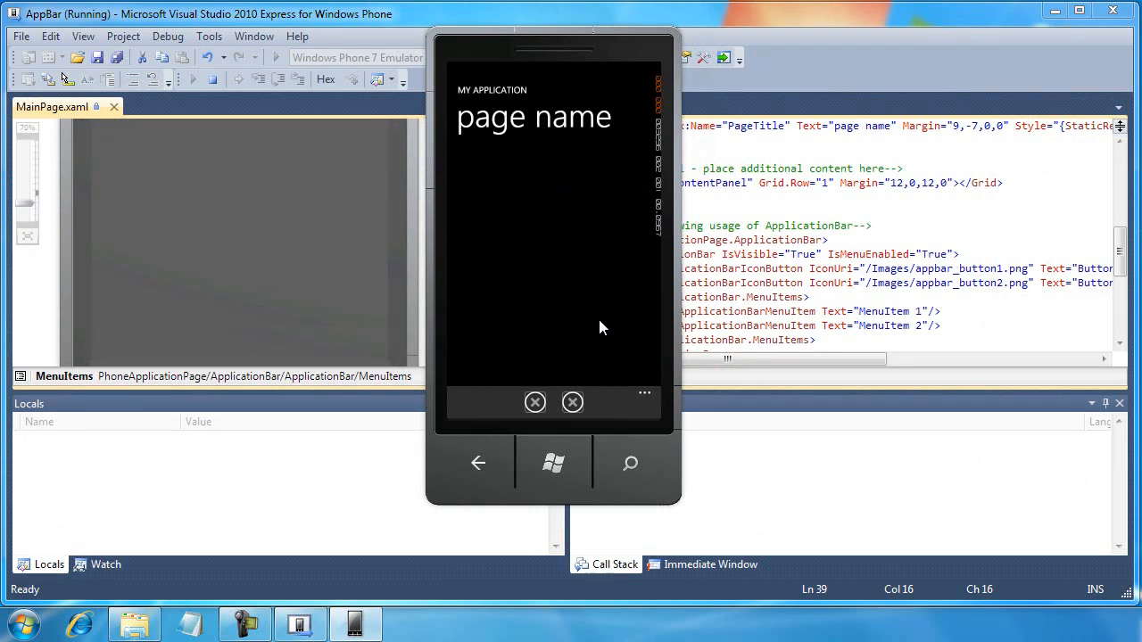
mouse_move(535, 403)
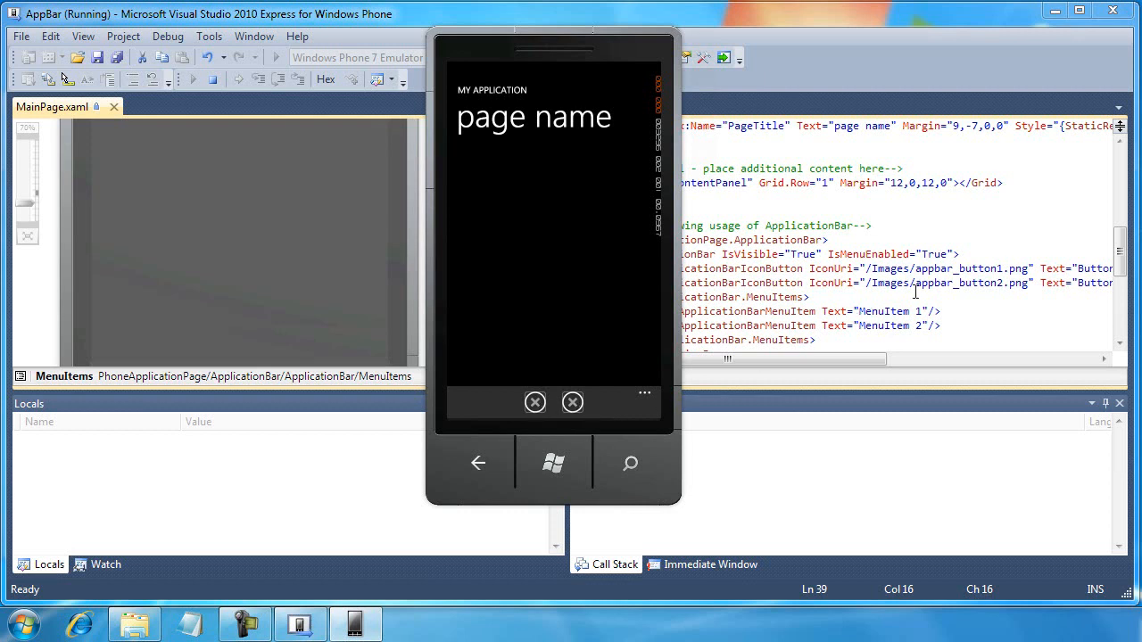
mouse_move(619, 445)
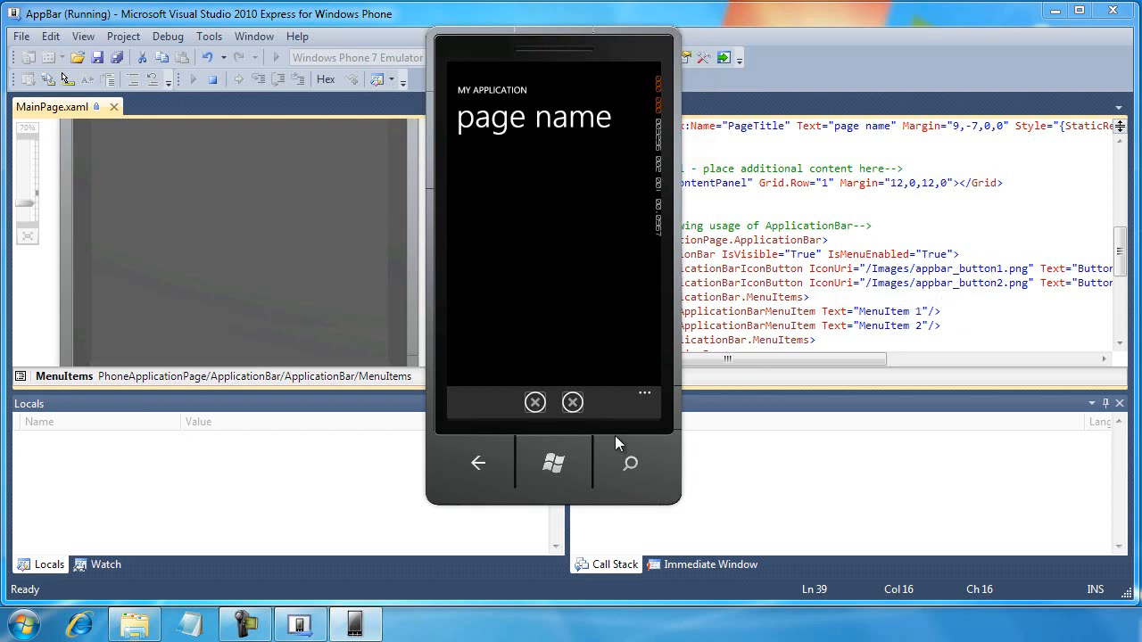
mouse_move(573, 403)
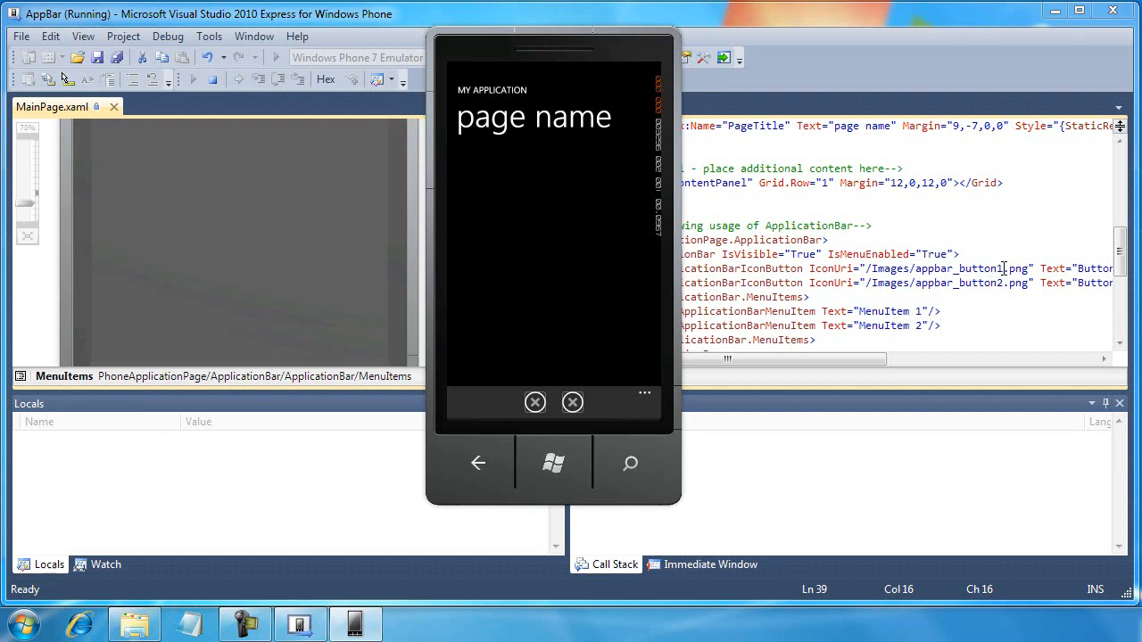
mouse_move(1031, 282)
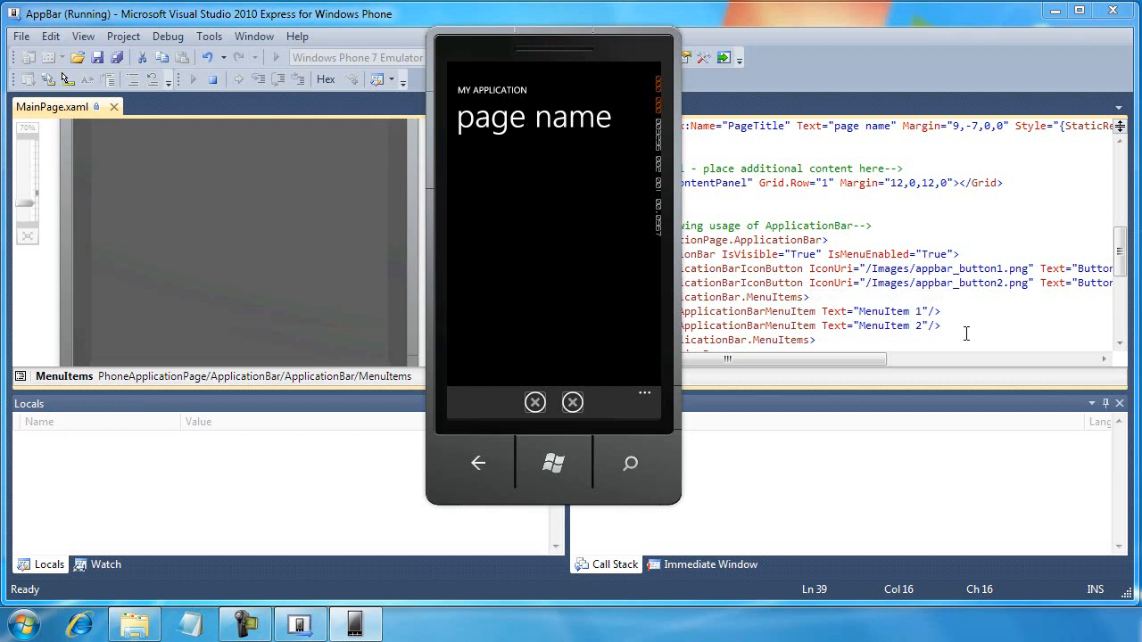
Expand the emulator's app bar to reveal menuitem 1 and 2, then return to the markup
left_click(644, 391)
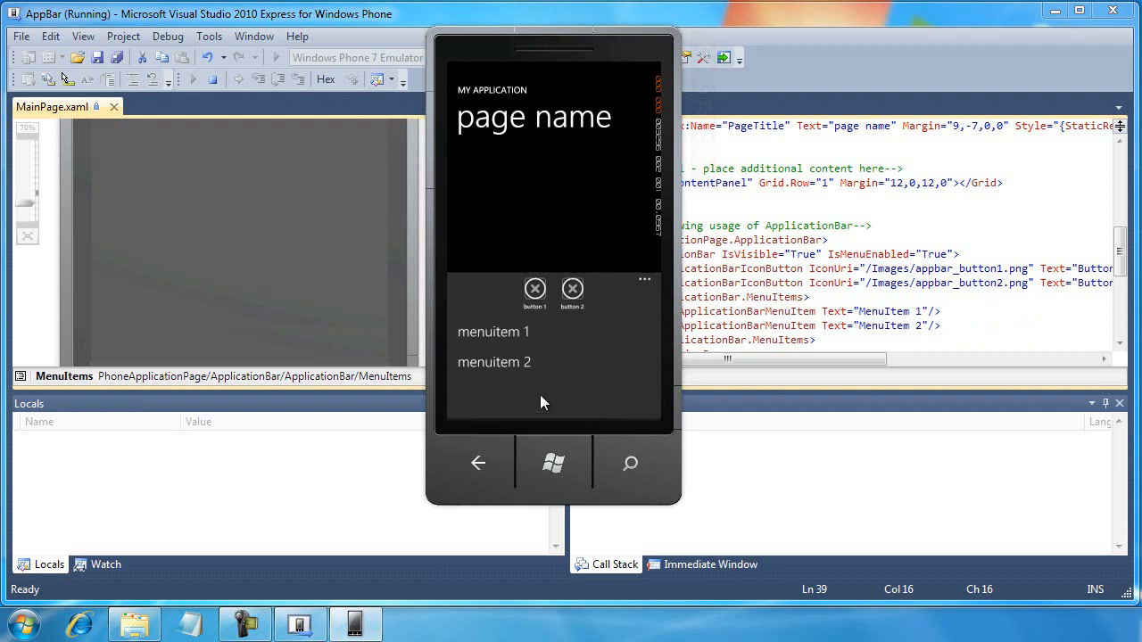
mouse_move(503, 378)
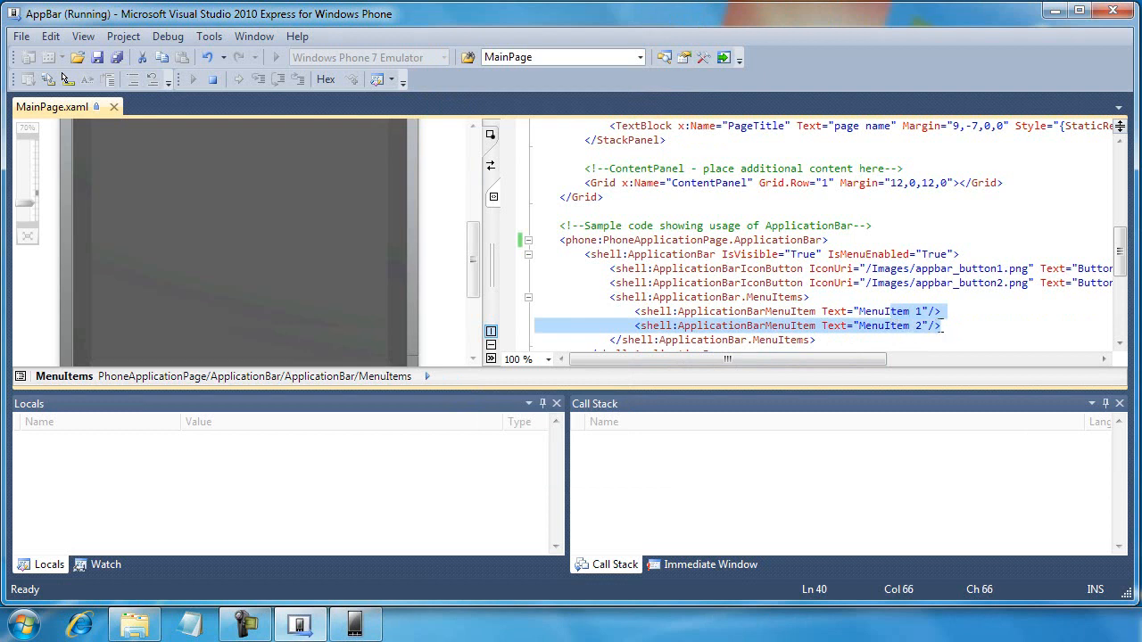
left_click(713, 296)
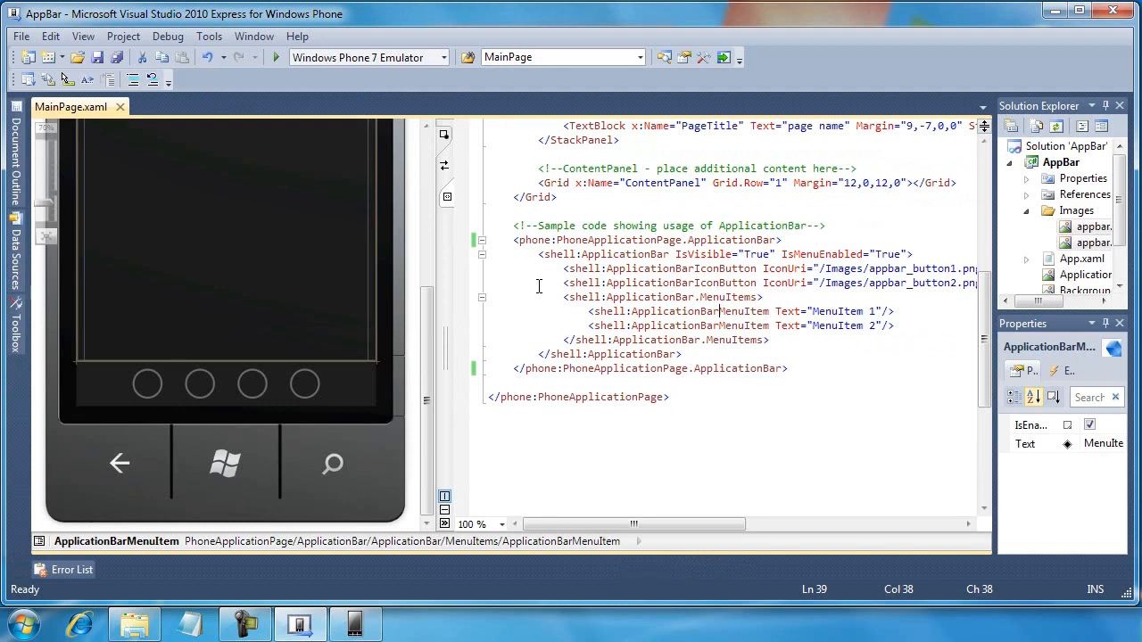
mouse_move(510, 308)
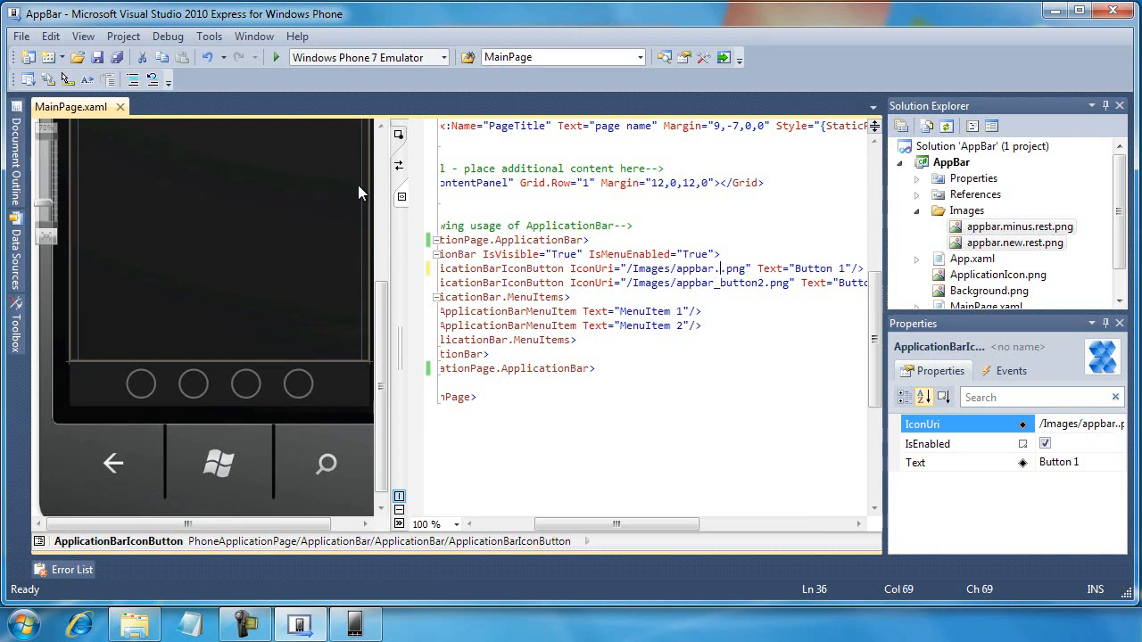
Point the first button's IconUri at appbar.minus.rest.png and save the page
type("misun")
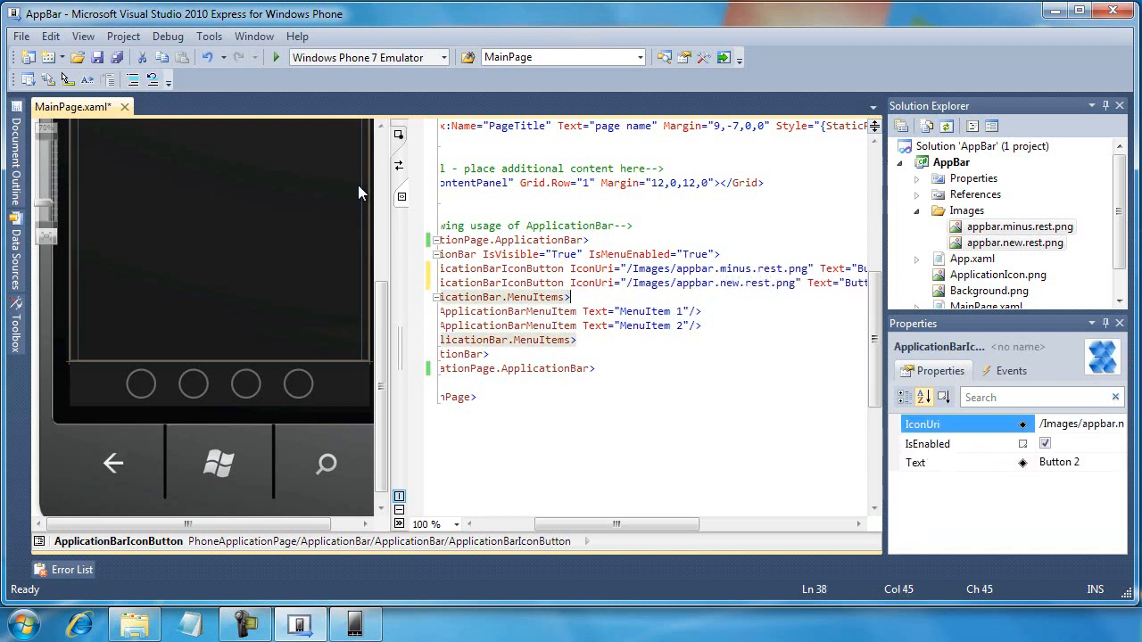
left_click(507, 339)
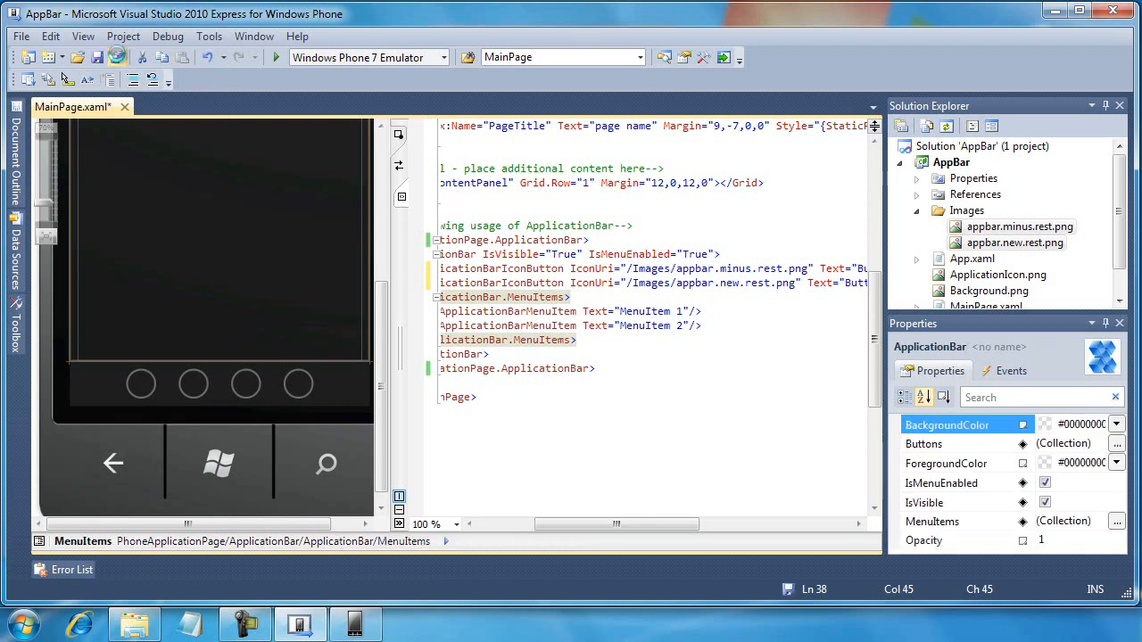
key("ctrl+s")
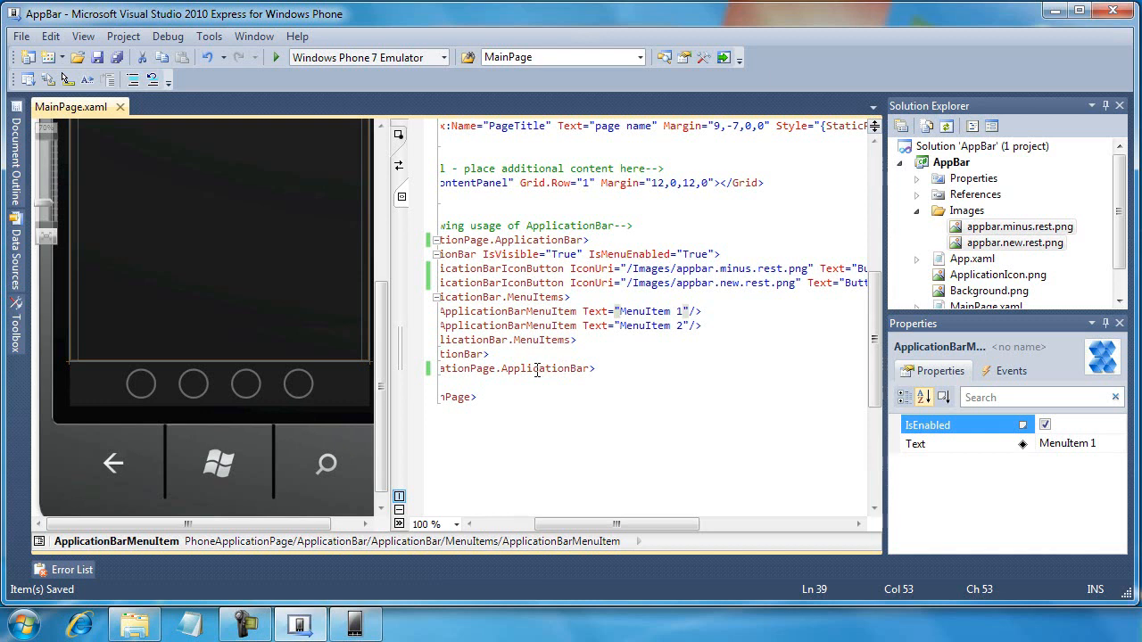
Label the menu items Contacts and Calendar and the second button Add
type("Conta")
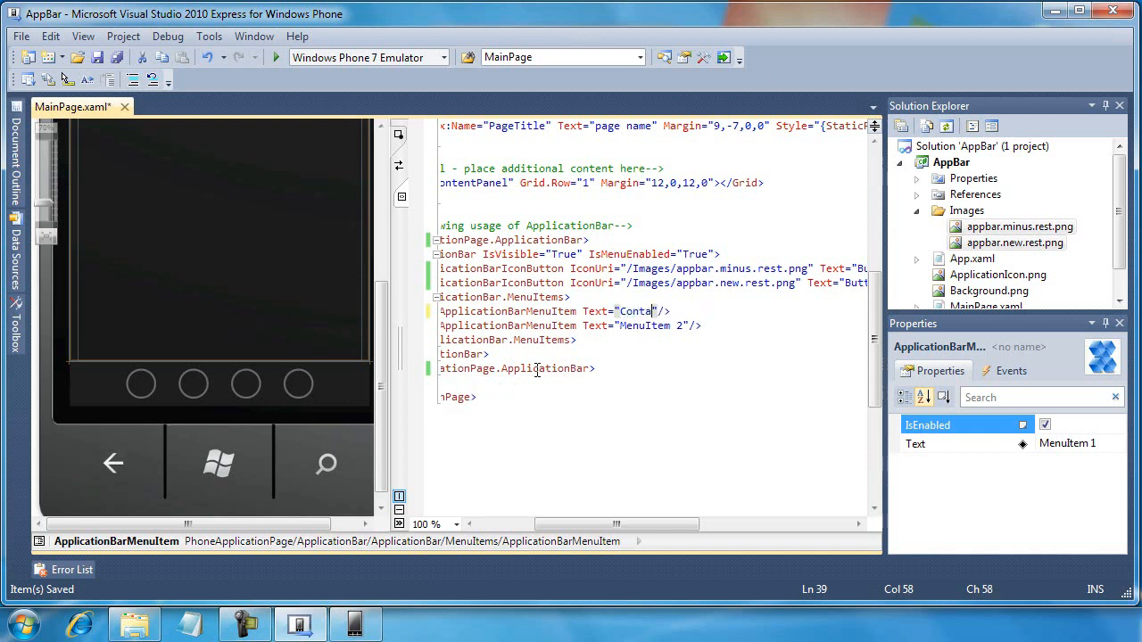
type("cts")
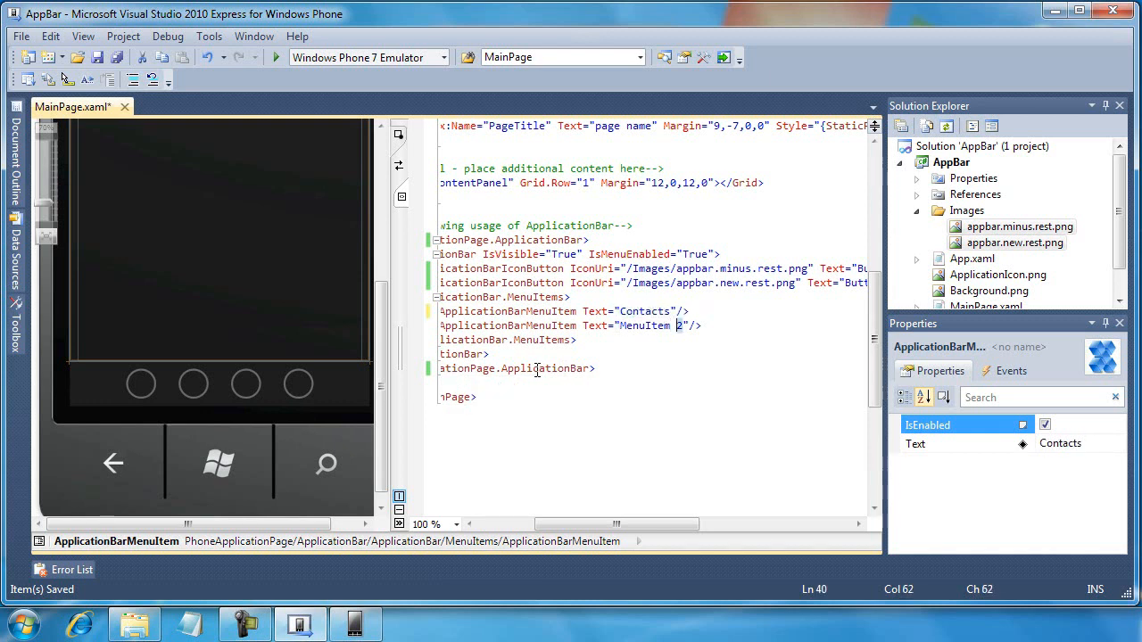
type("Calendar\"/>")
left_click(653, 268)
type("Remove\"/>")
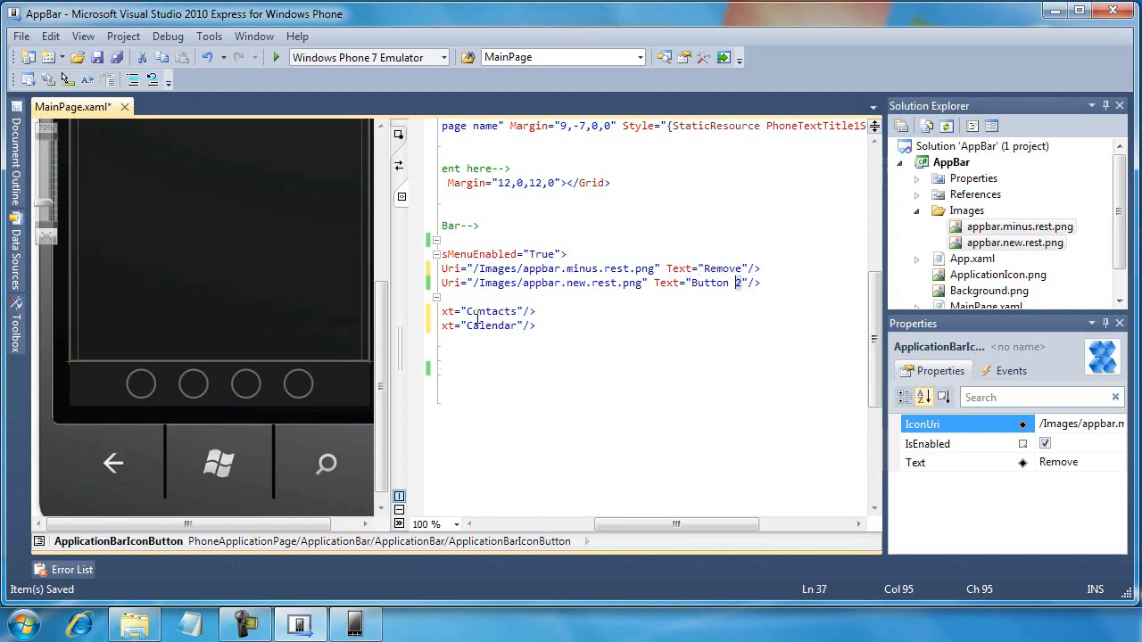
double_click(710, 281)
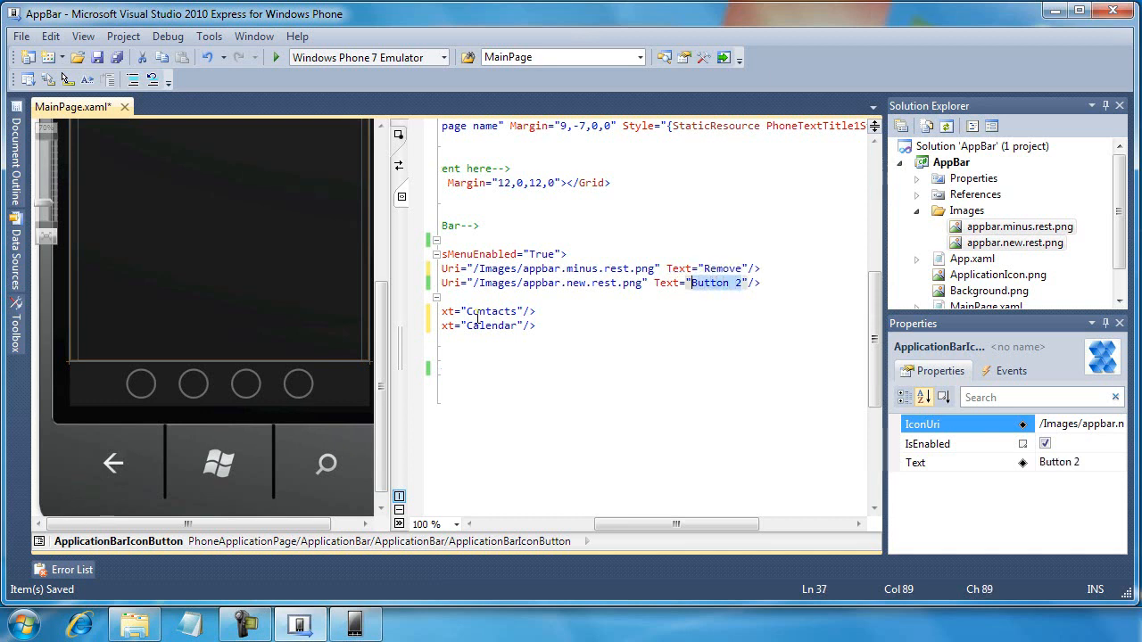
type("Add")
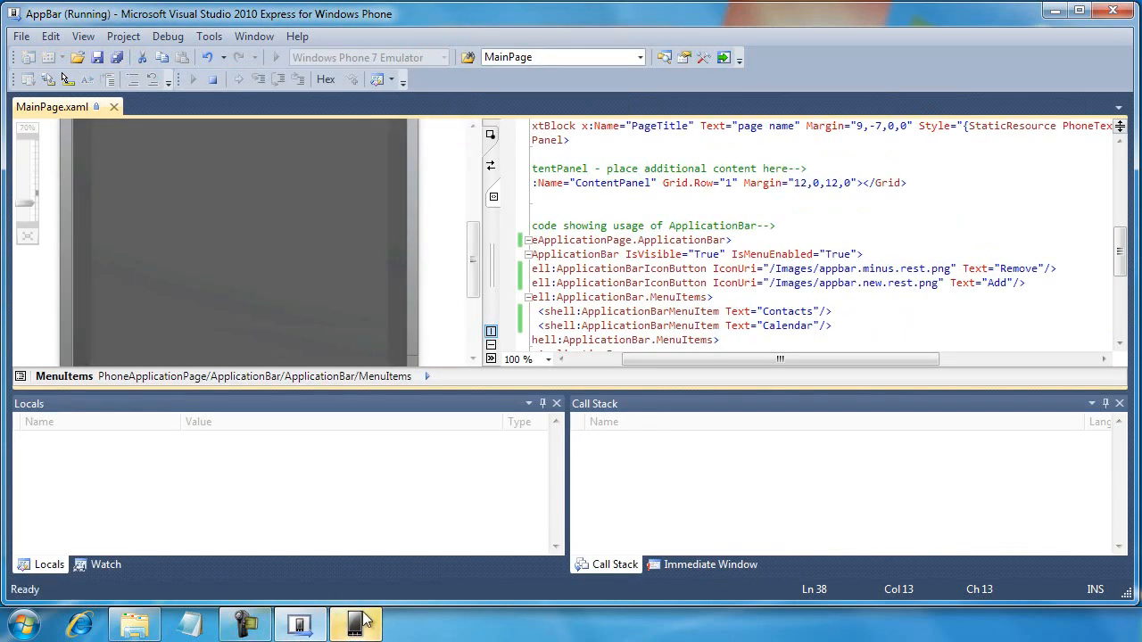
Bring up the emulator and expand the app bar showing remove, add, contacts and calendar
left_click(355, 623)
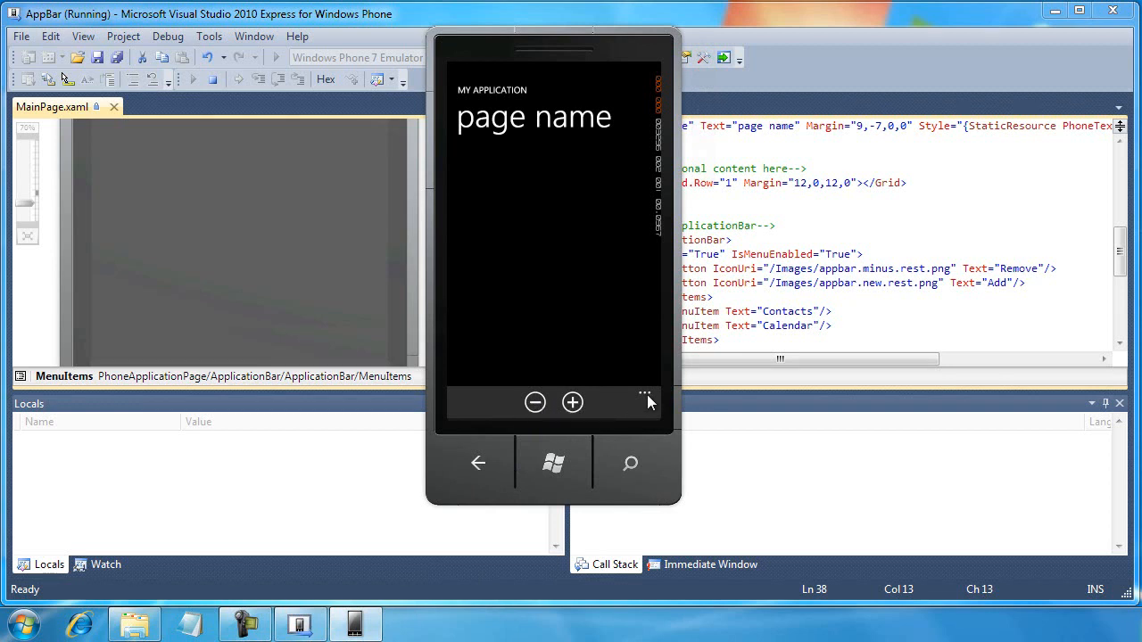
left_click(646, 396)
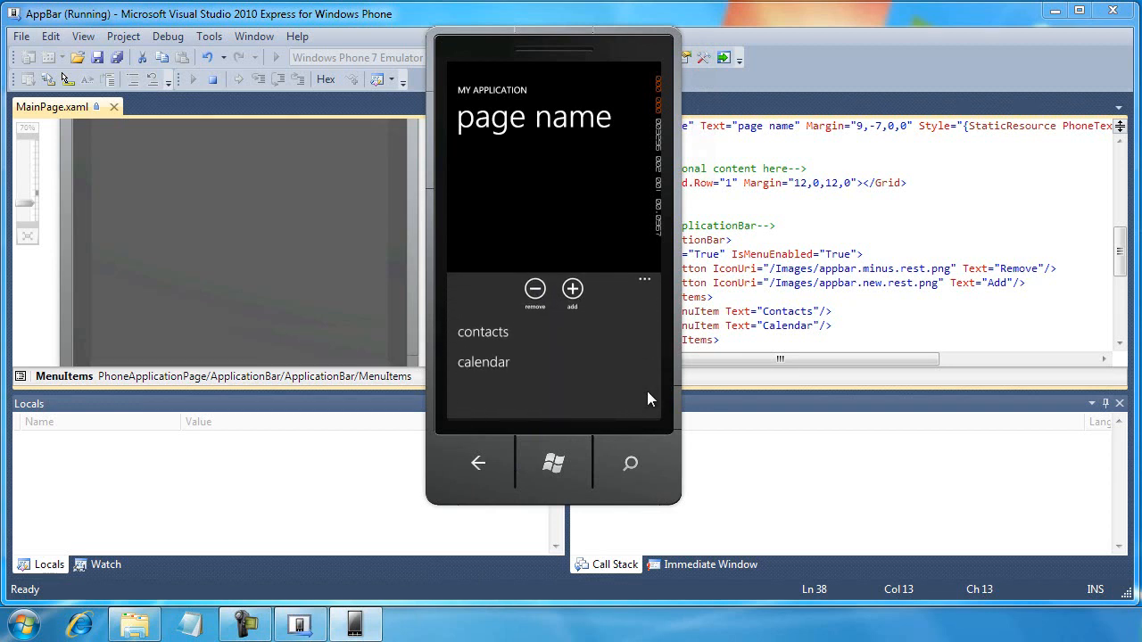
mouse_move(535, 307)
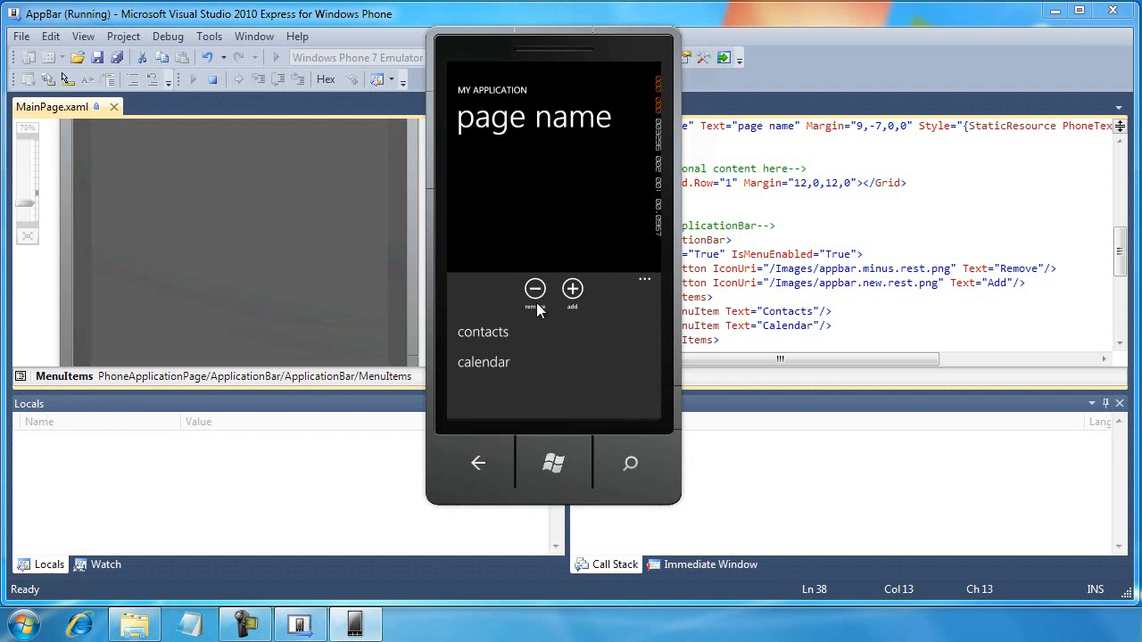
mouse_move(545, 312)
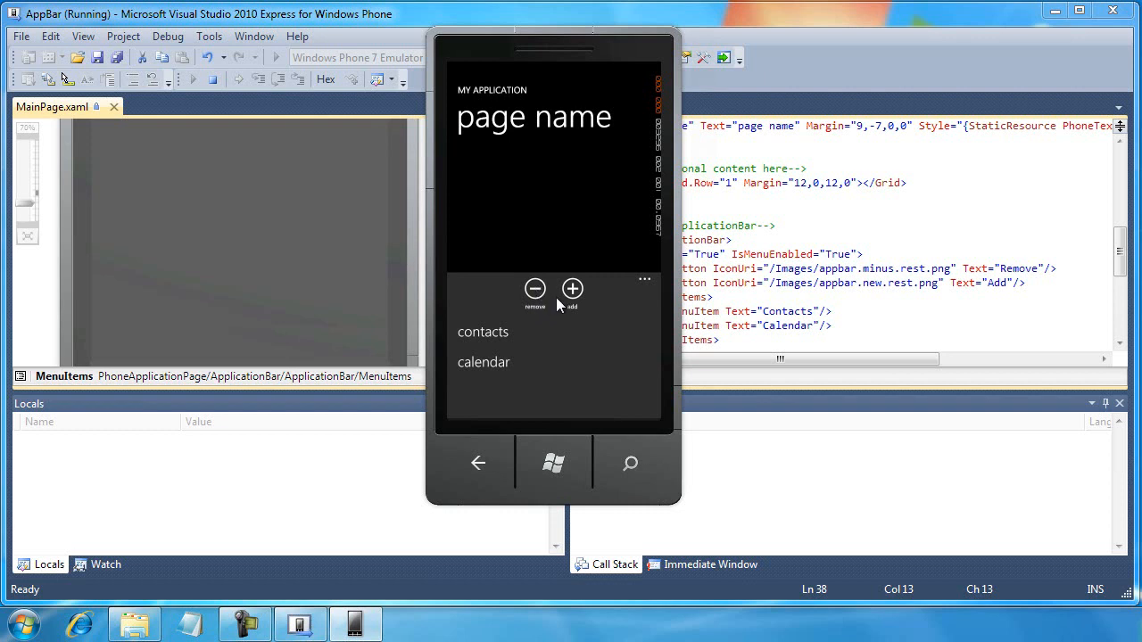
mouse_move(571, 292)
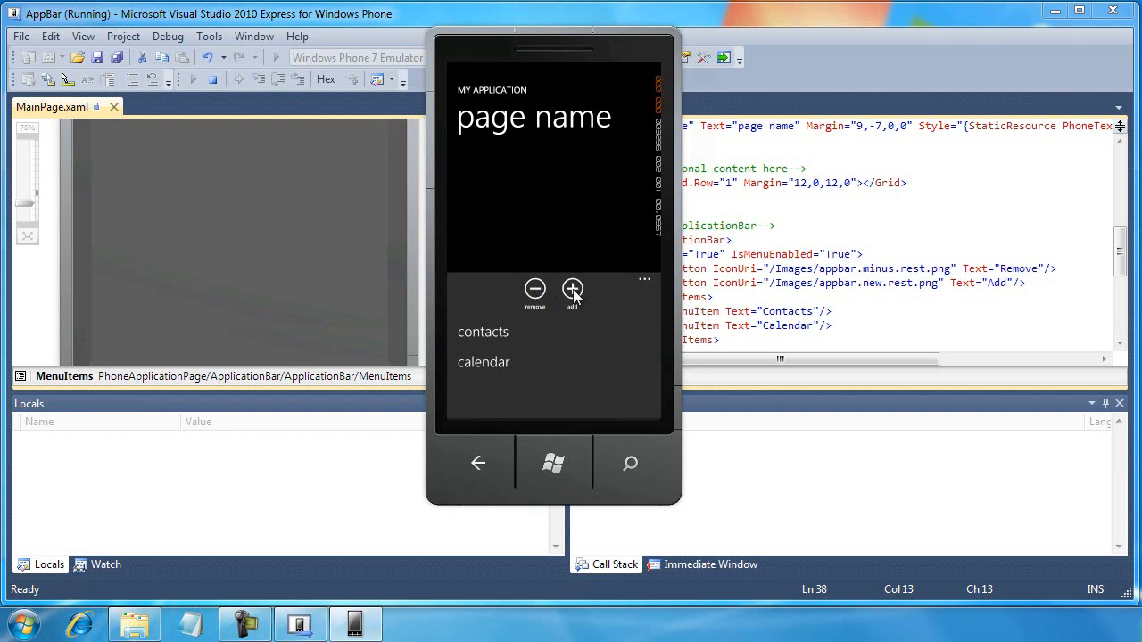
mouse_move(475, 339)
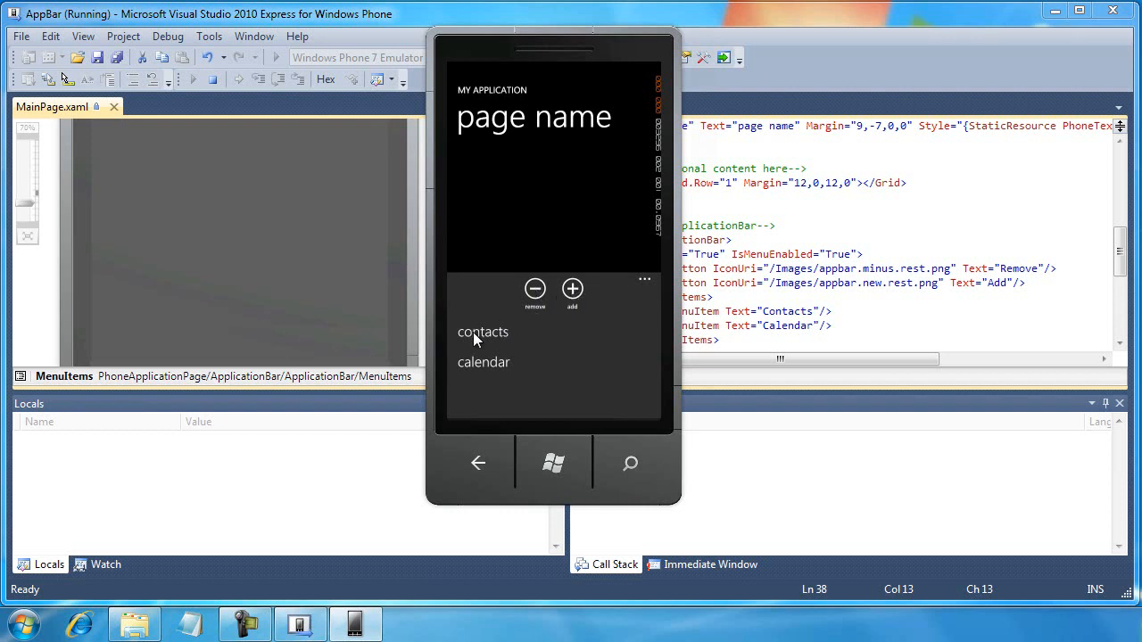
mouse_move(485, 374)
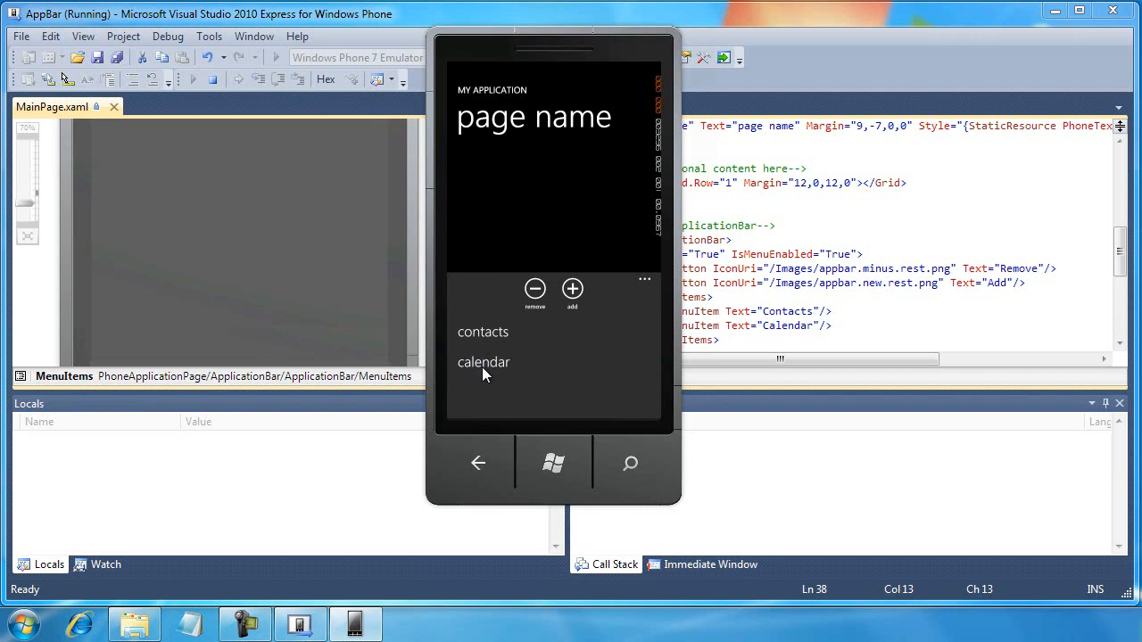
mouse_move(1006, 269)
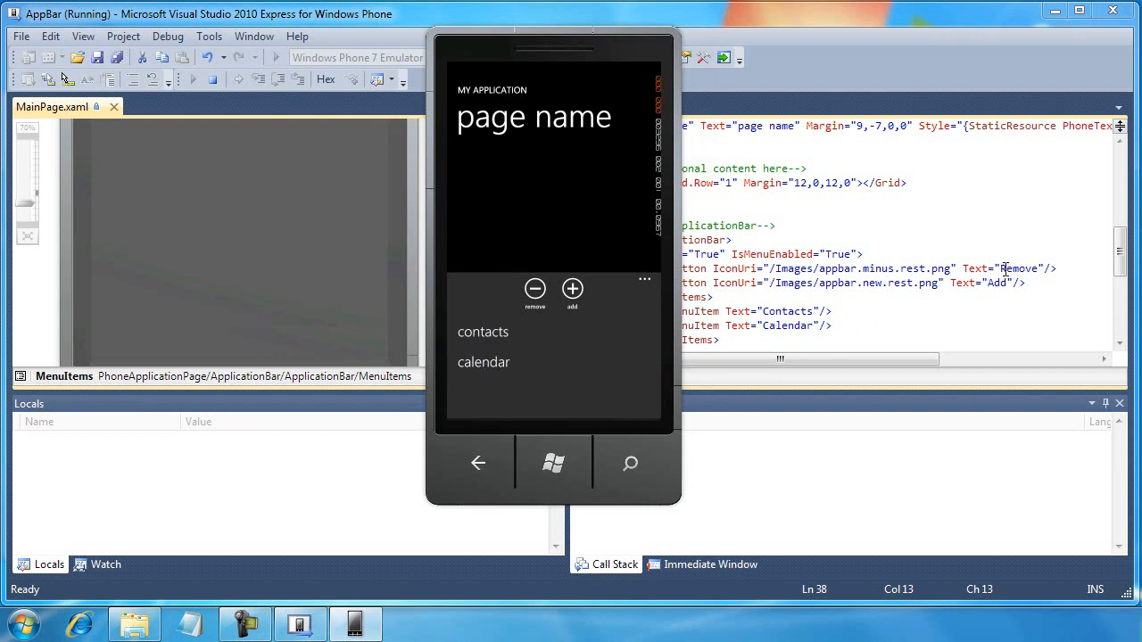
mouse_move(992, 275)
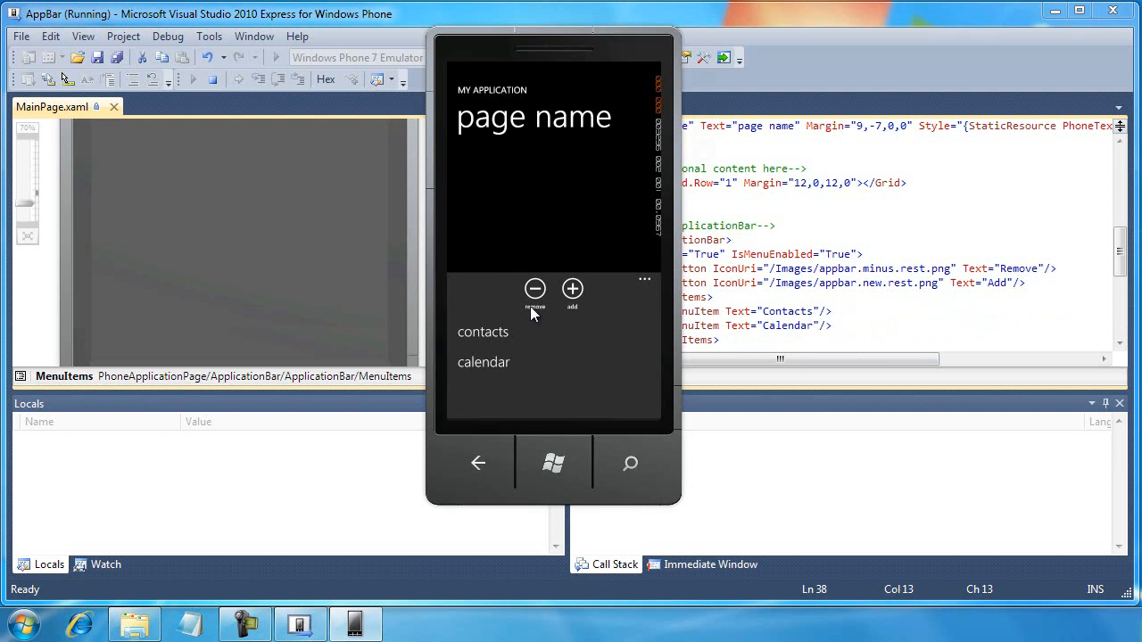
mouse_move(499, 325)
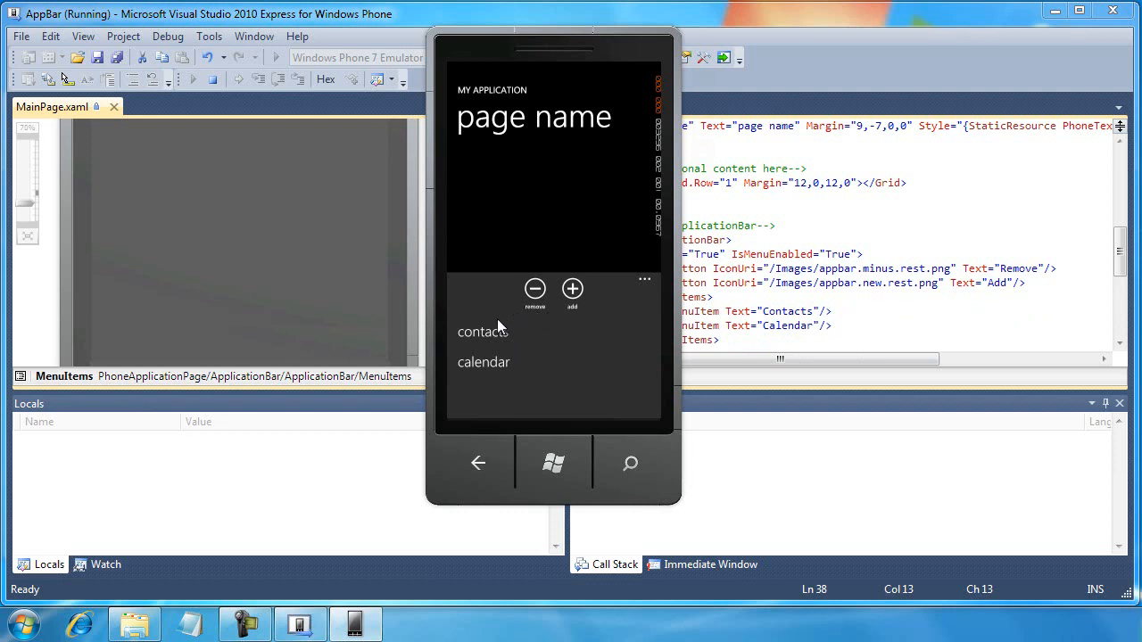
mouse_move(482, 373)
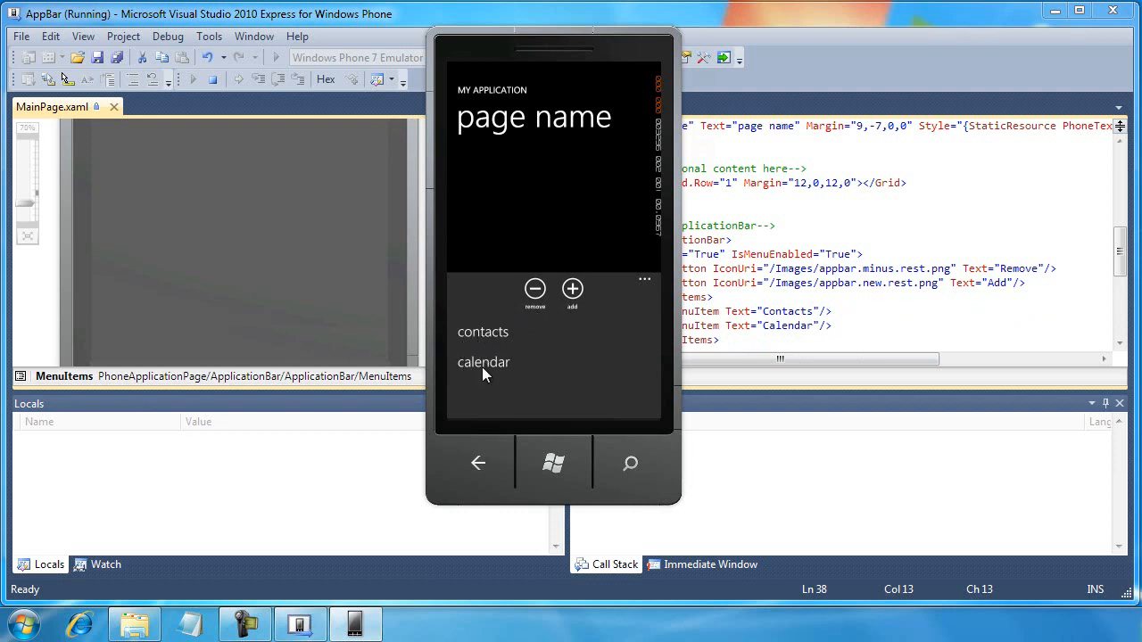
mouse_move(489, 403)
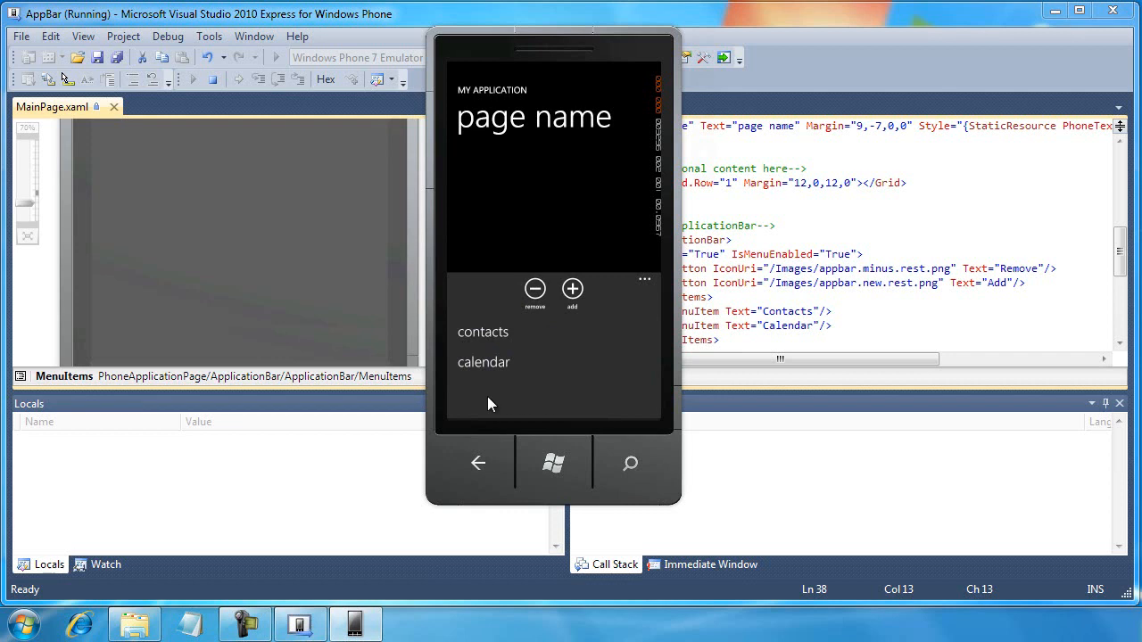
mouse_move(649, 284)
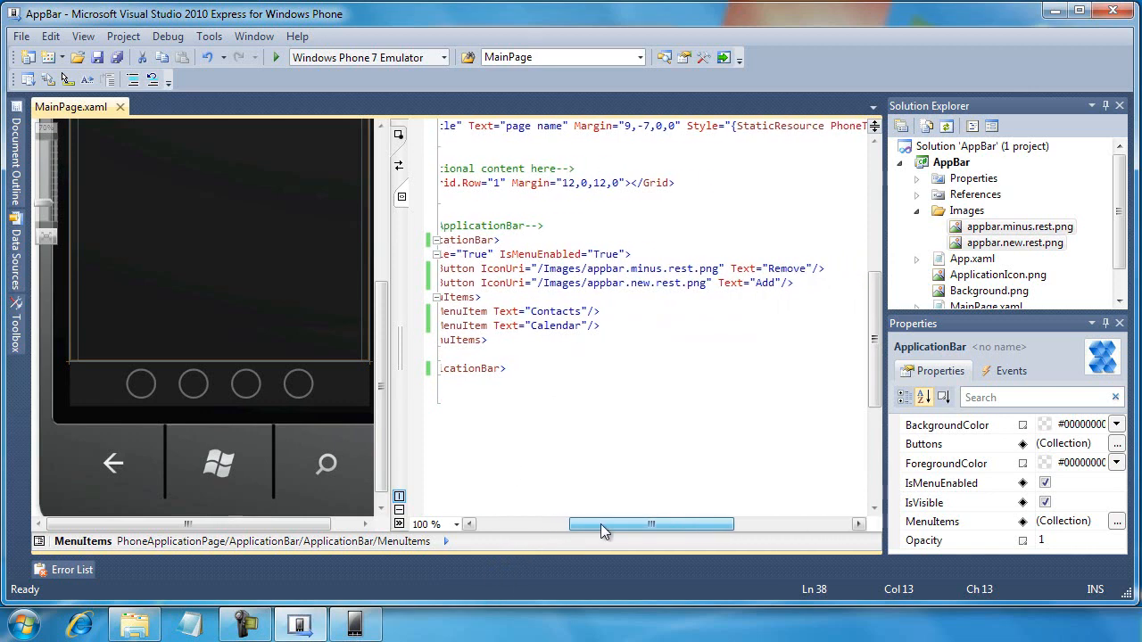
Add Click attributes with new event handlers to the Remove button and following app bar items
left_click_drag(603, 524, 615, 525)
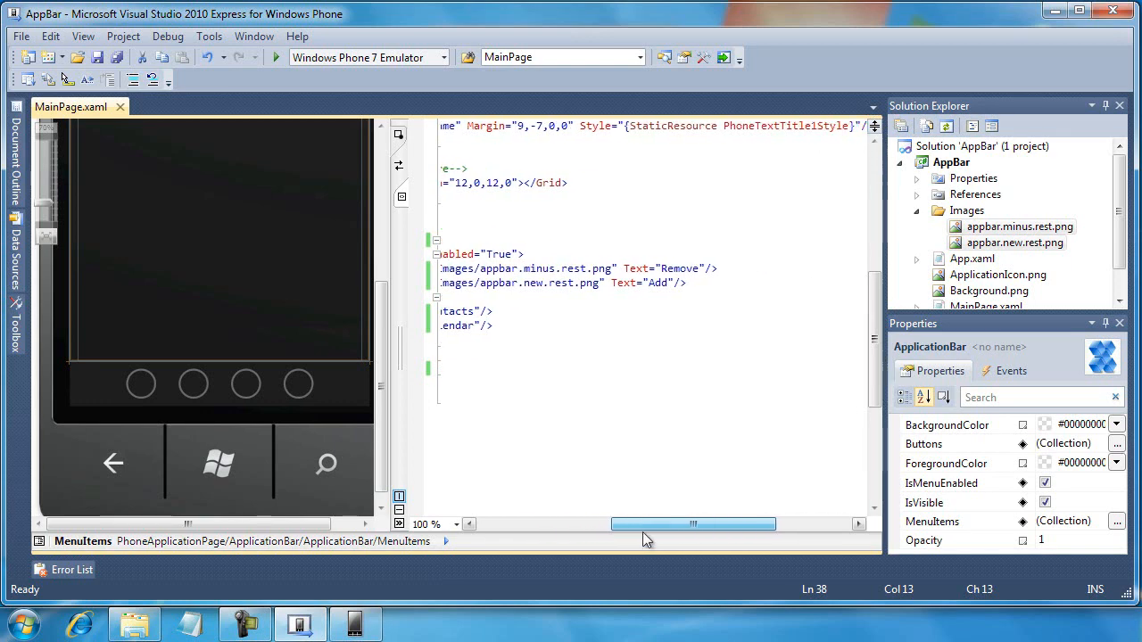
left_click_drag(692, 524, 578, 524)
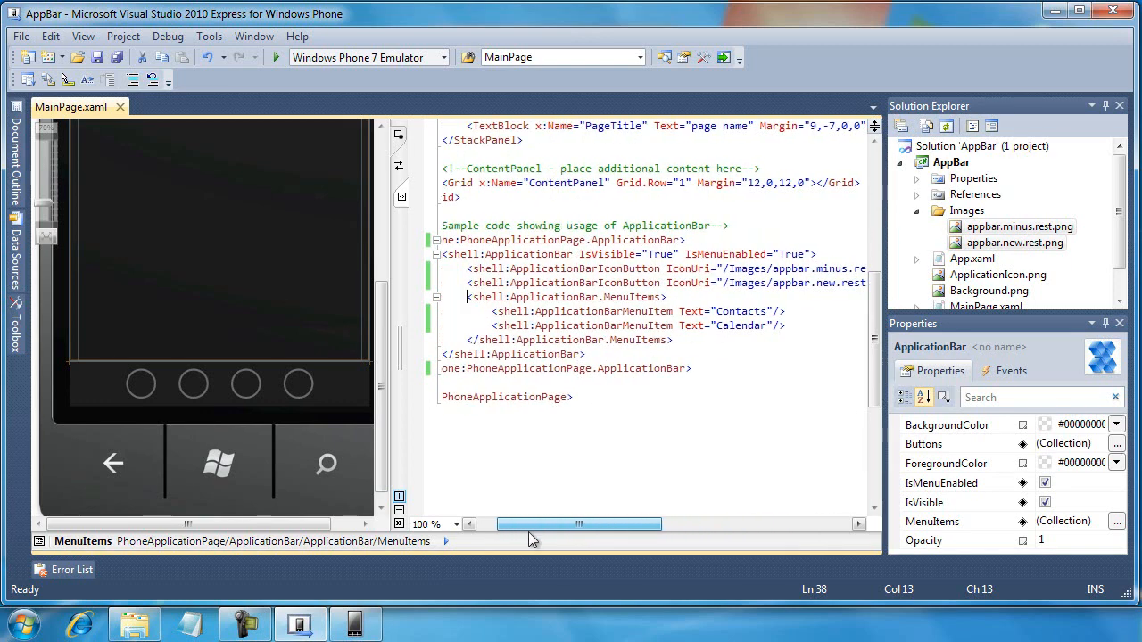
left_click_drag(578, 524, 610, 524)
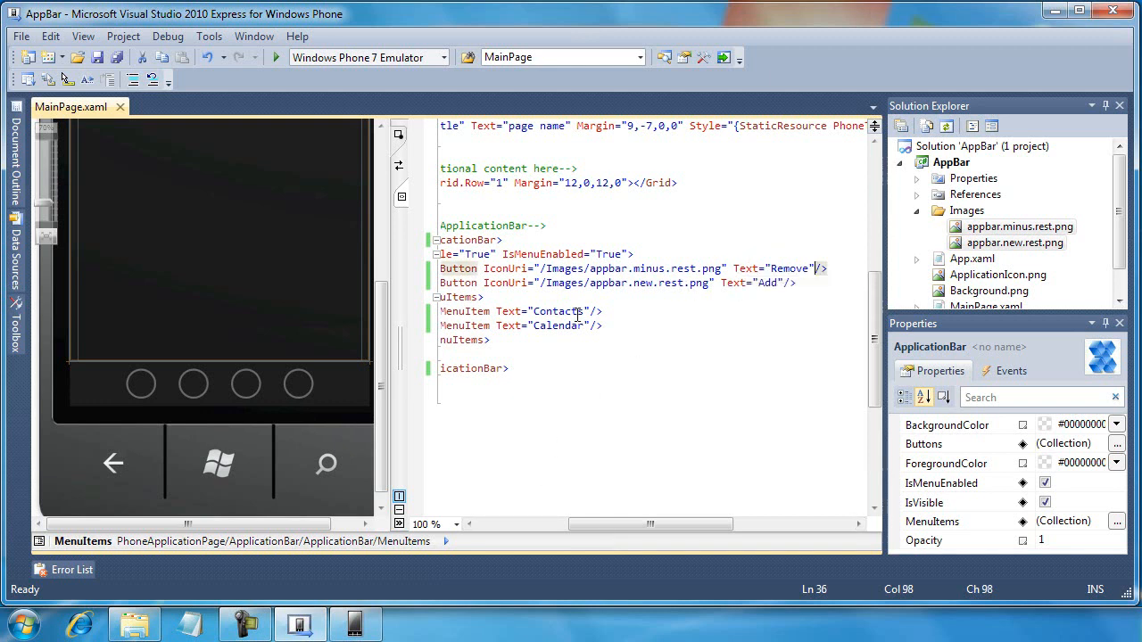
type("Click=\"")
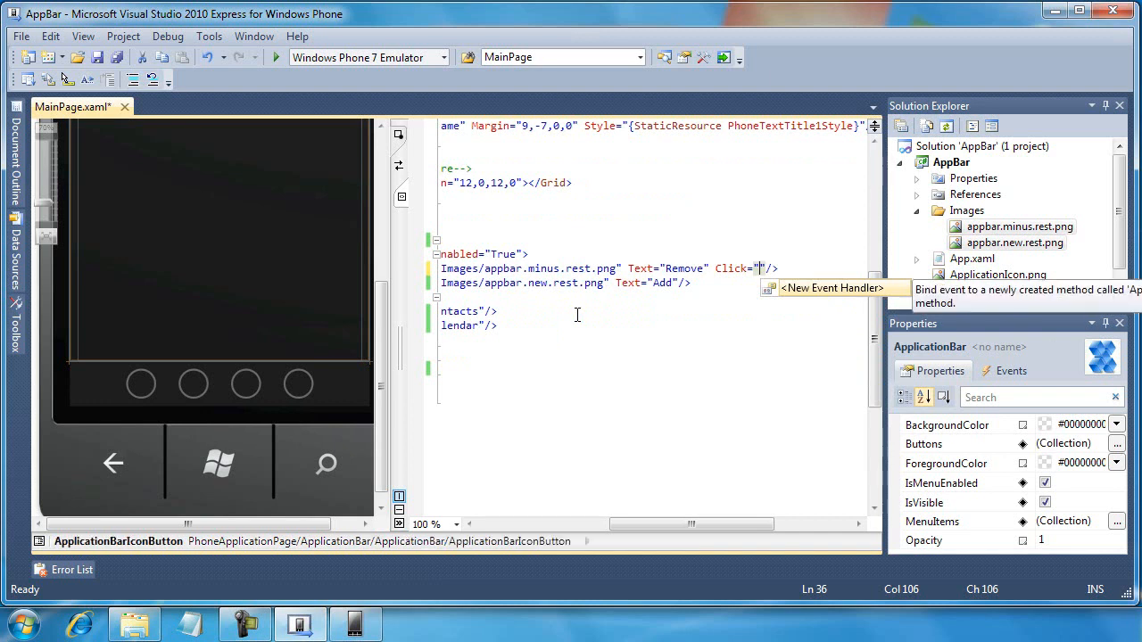
left_click(831, 287)
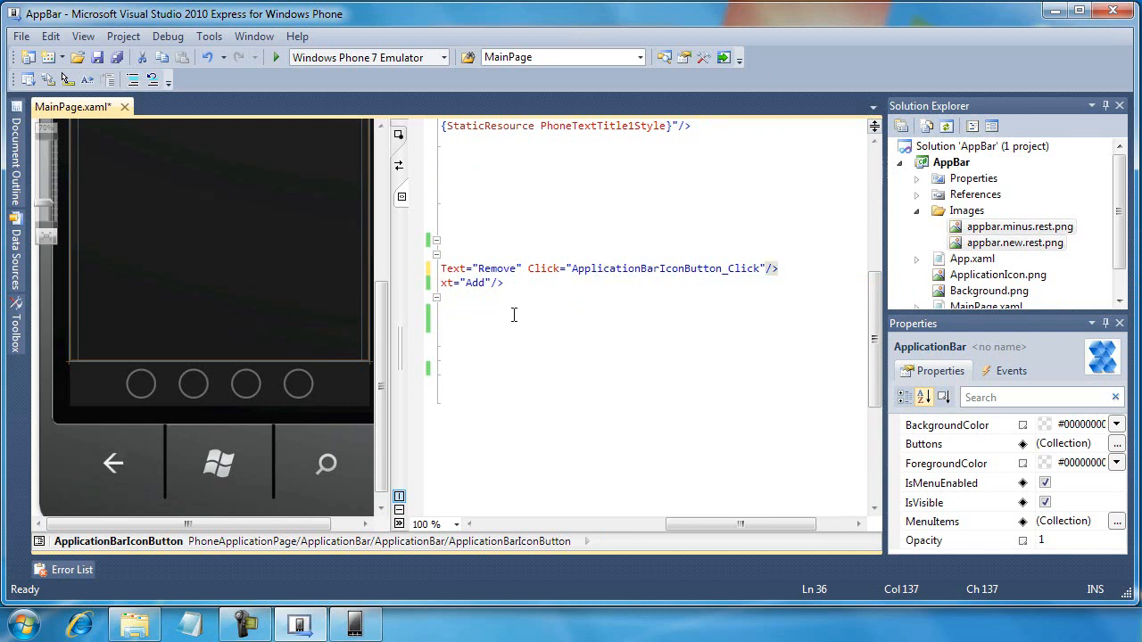
type("Cl")
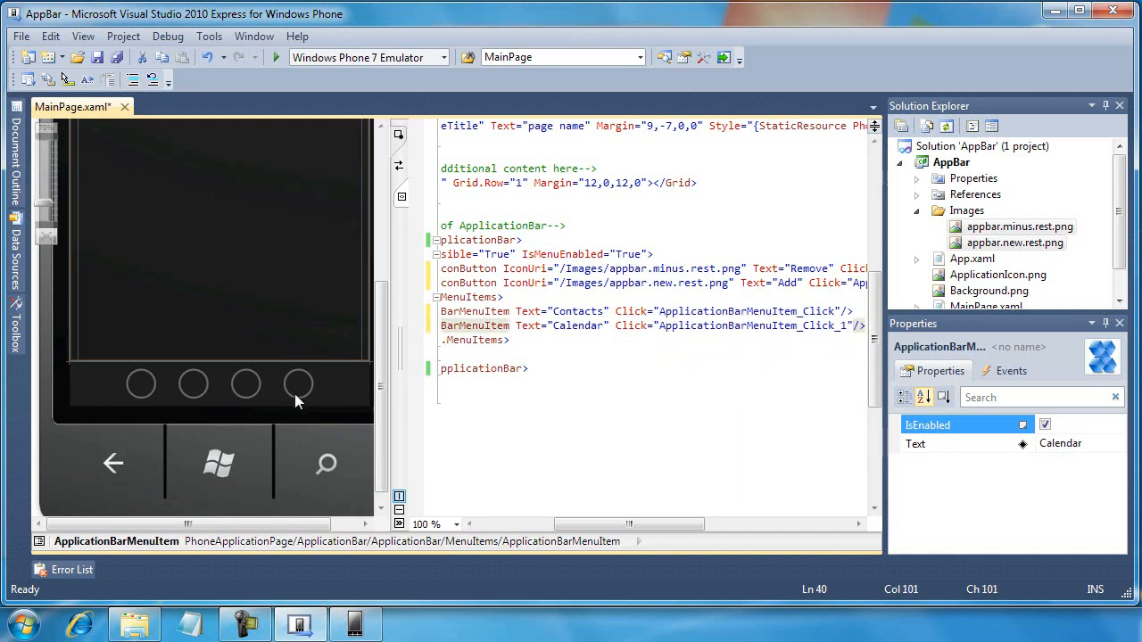
Navigate from the Calendar item's Click handler to its method in MainPage.xaml.cs
right_click(633, 325)
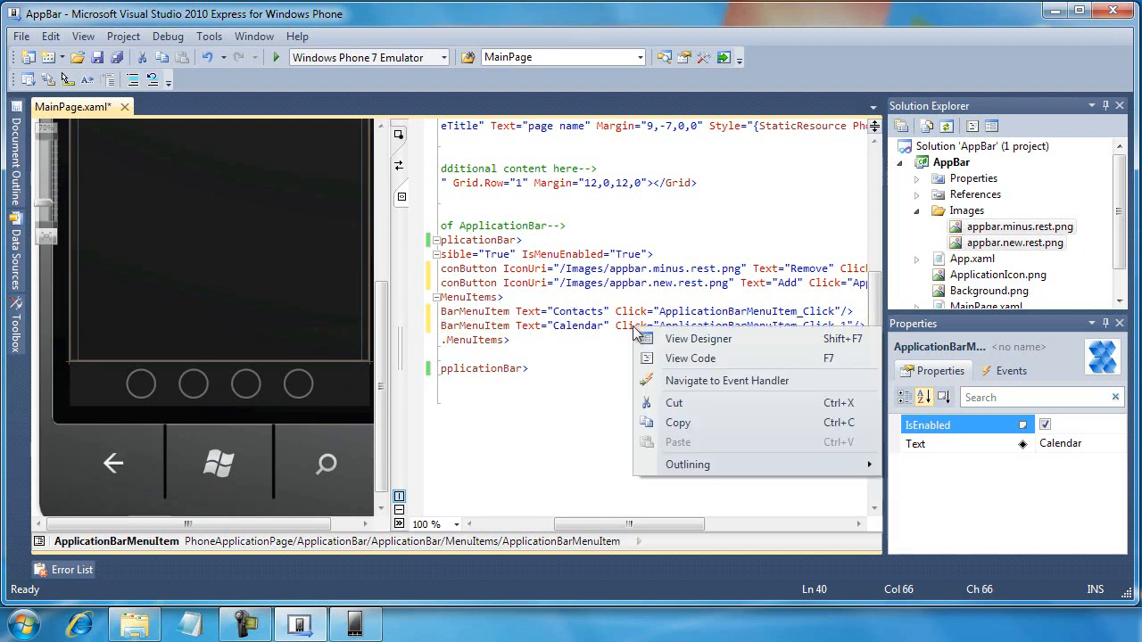
left_click(726, 380)
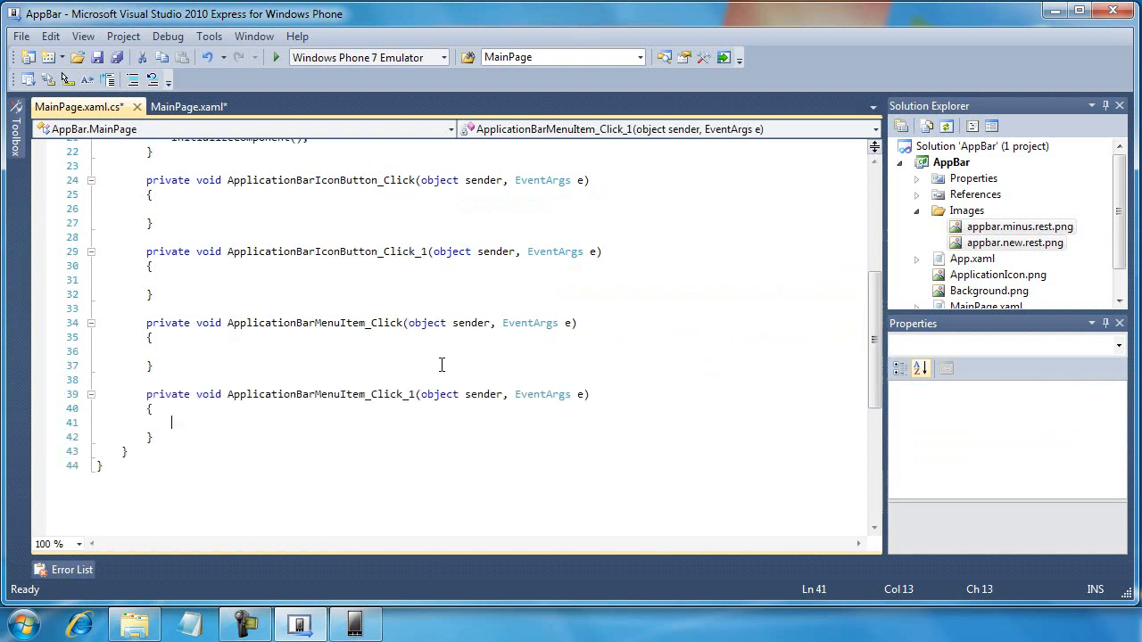
mouse_move(534, 378)
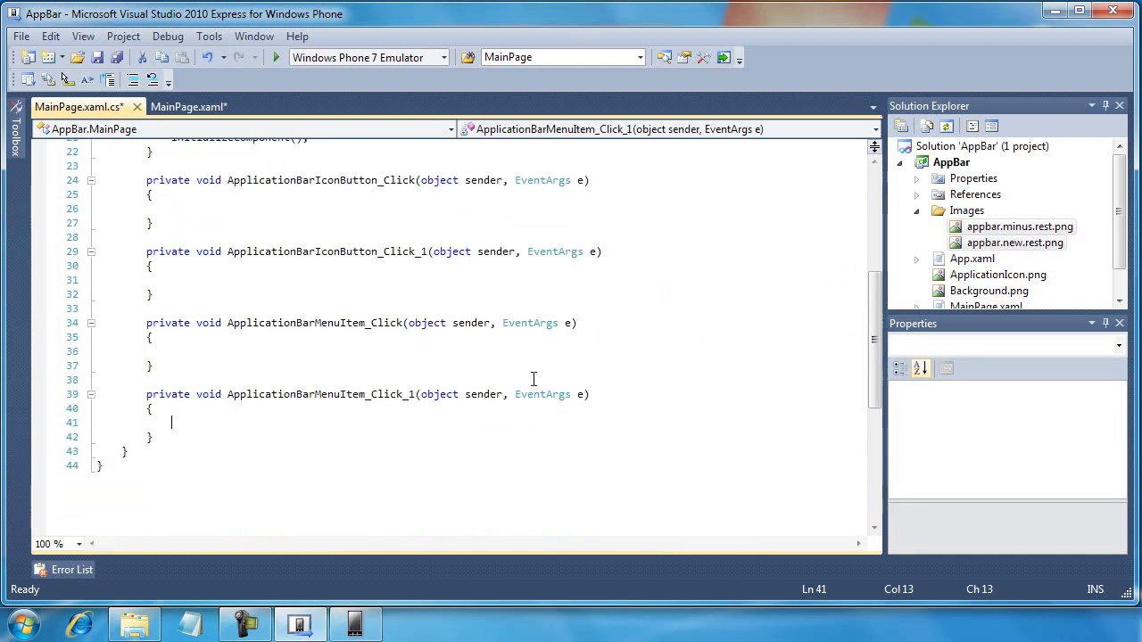
left_click(267, 107)
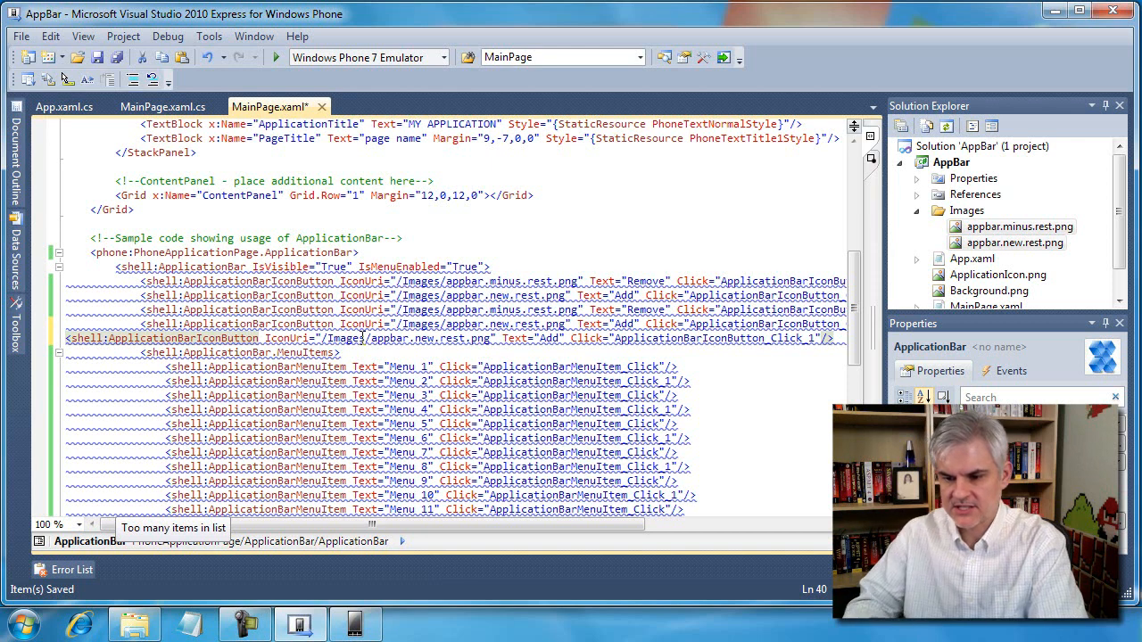
mouse_move(275, 360)
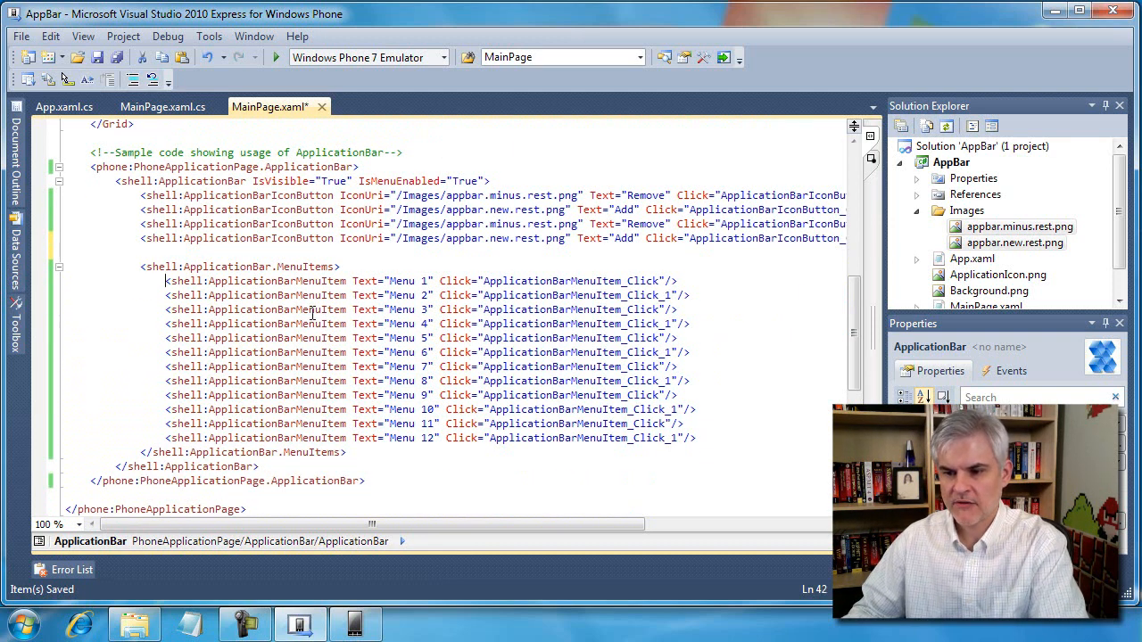
Finish duplicating the icon buttons and menu items in MainPage.xaml, then launch AppBar in the emulator
left_click(473, 339)
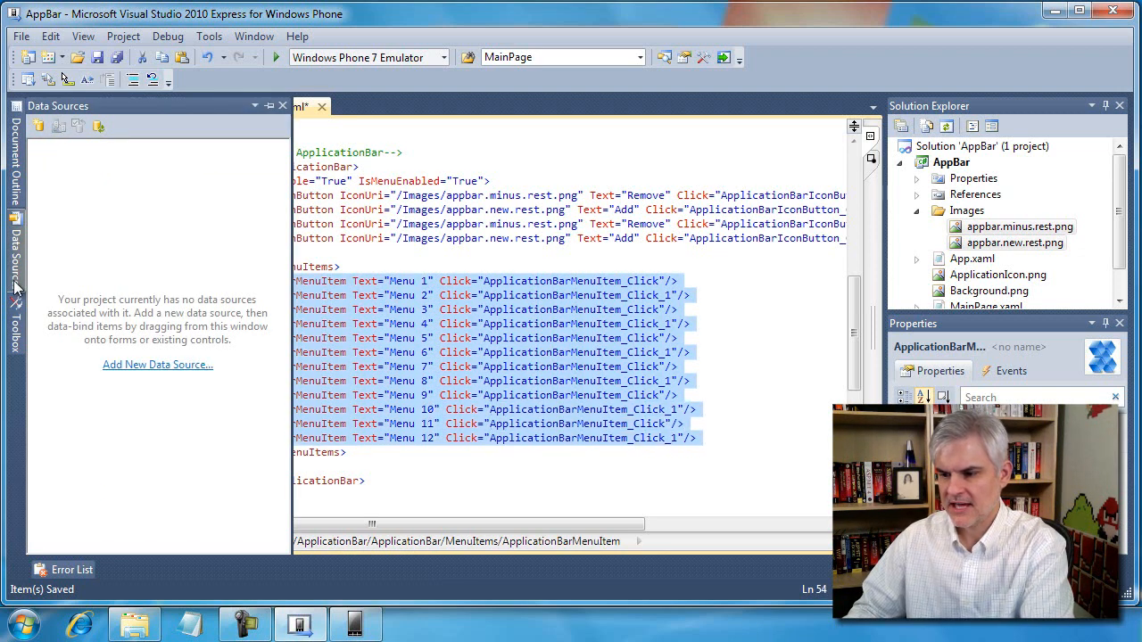
left_click(268, 105)
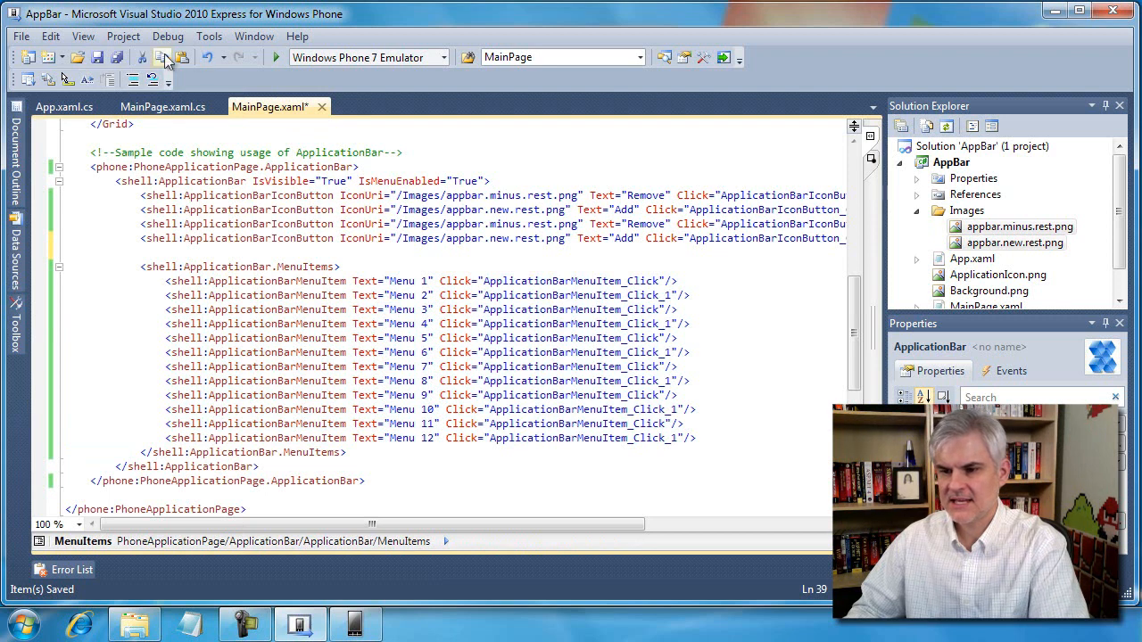
left_click(275, 57)
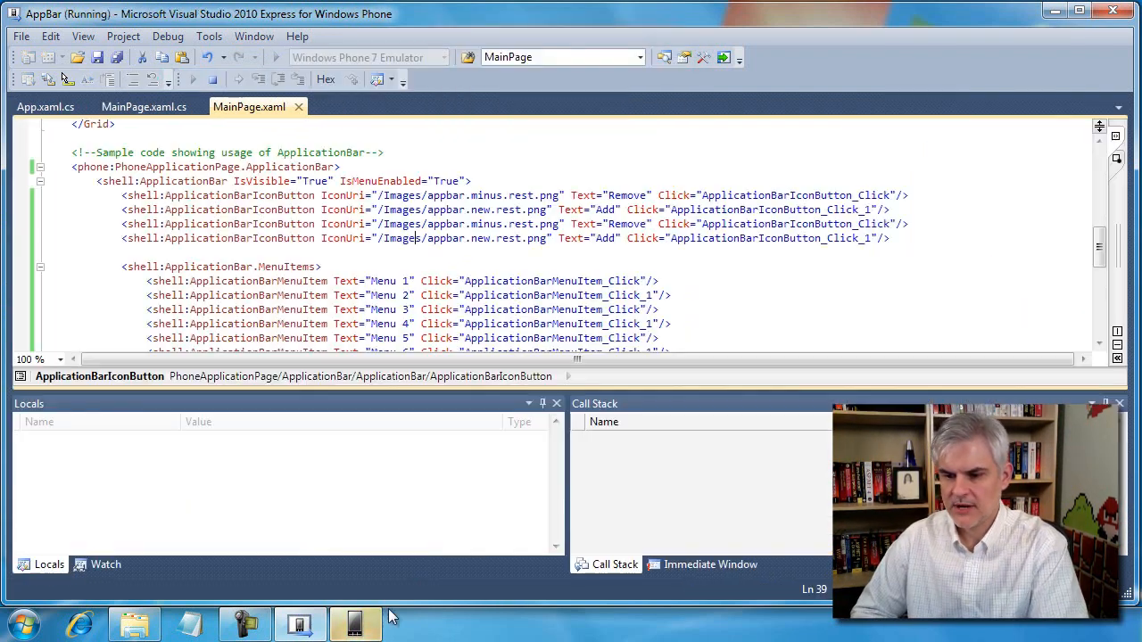
Expand the emulator's app bar, scroll through the twelve menu items, then return to MainPage.xaml
left_click(353, 622)
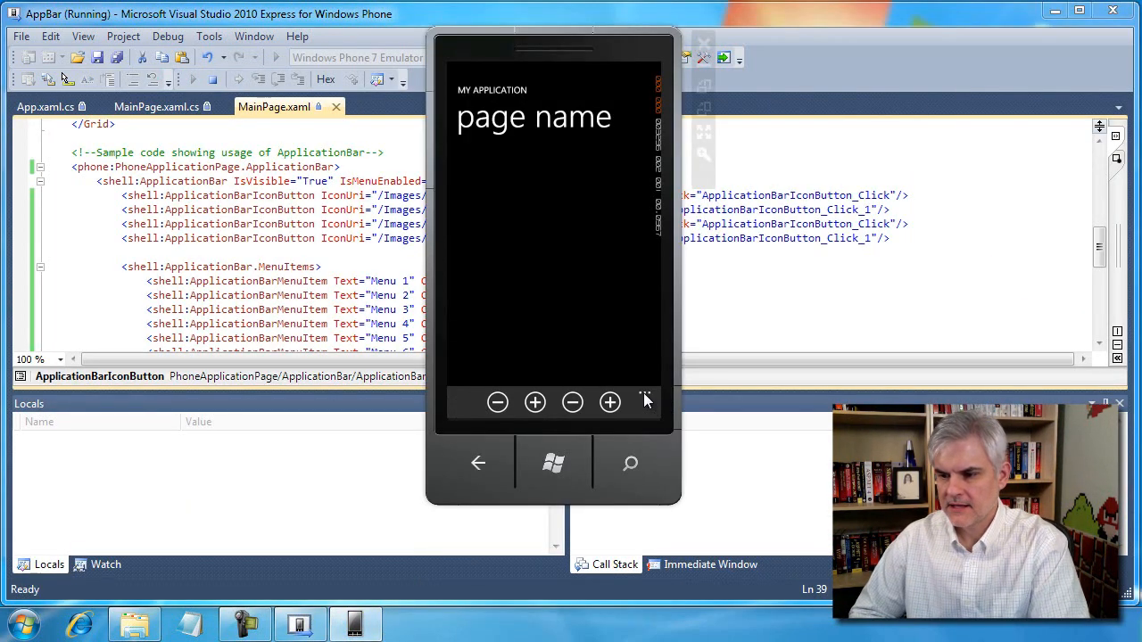
left_click(646, 403)
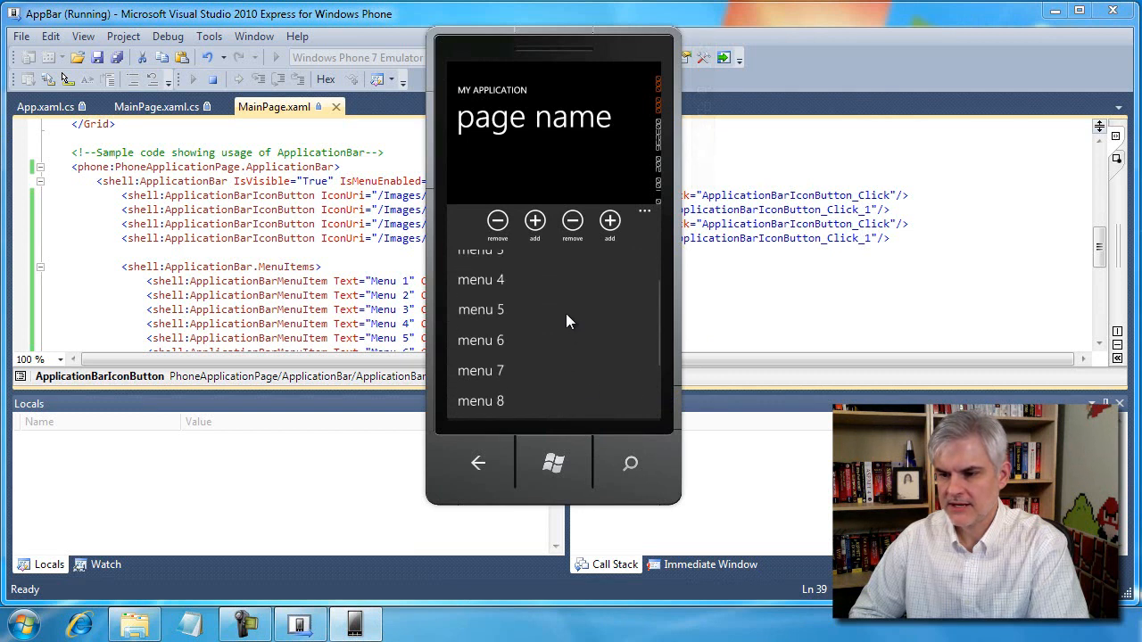
scroll("up", 3)
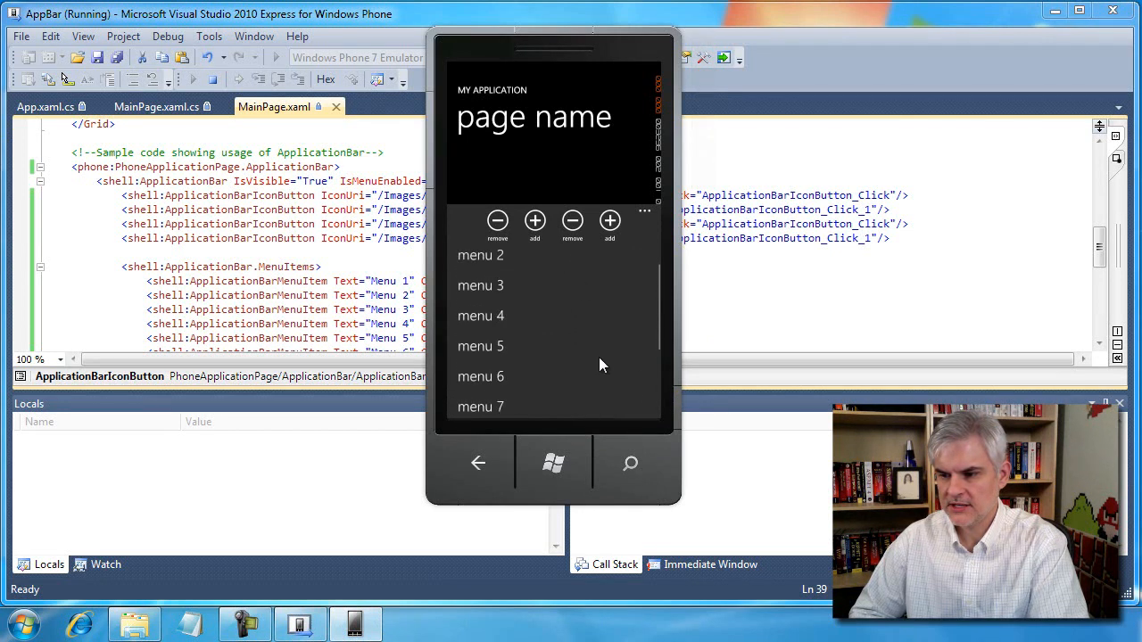
scroll("up", 3)
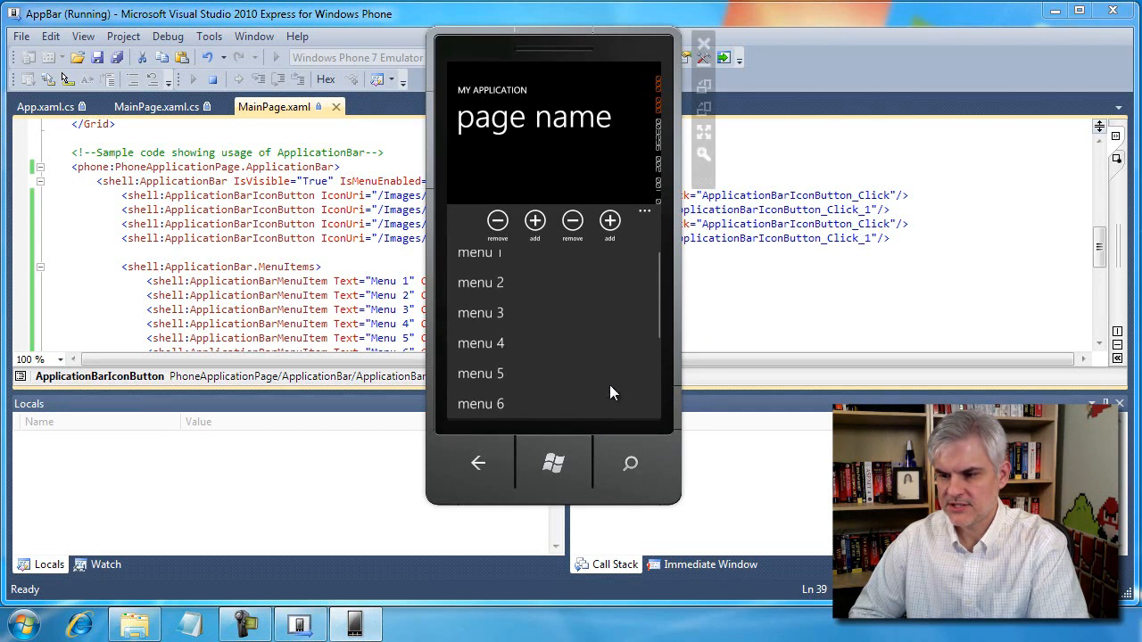
scroll("down", 3)
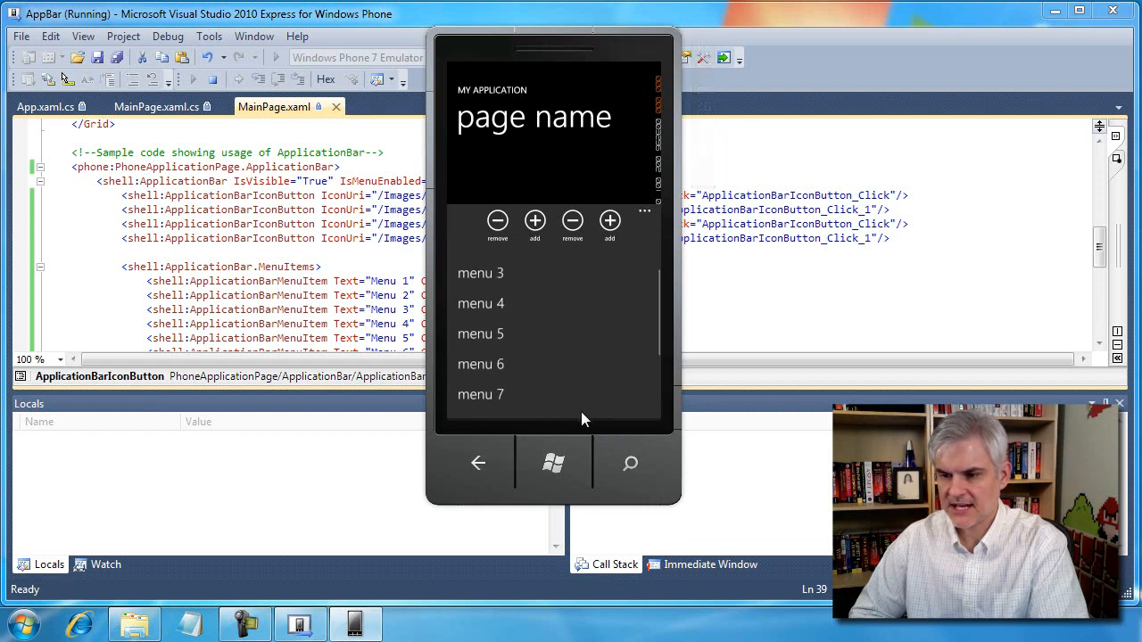
scroll("up", 3)
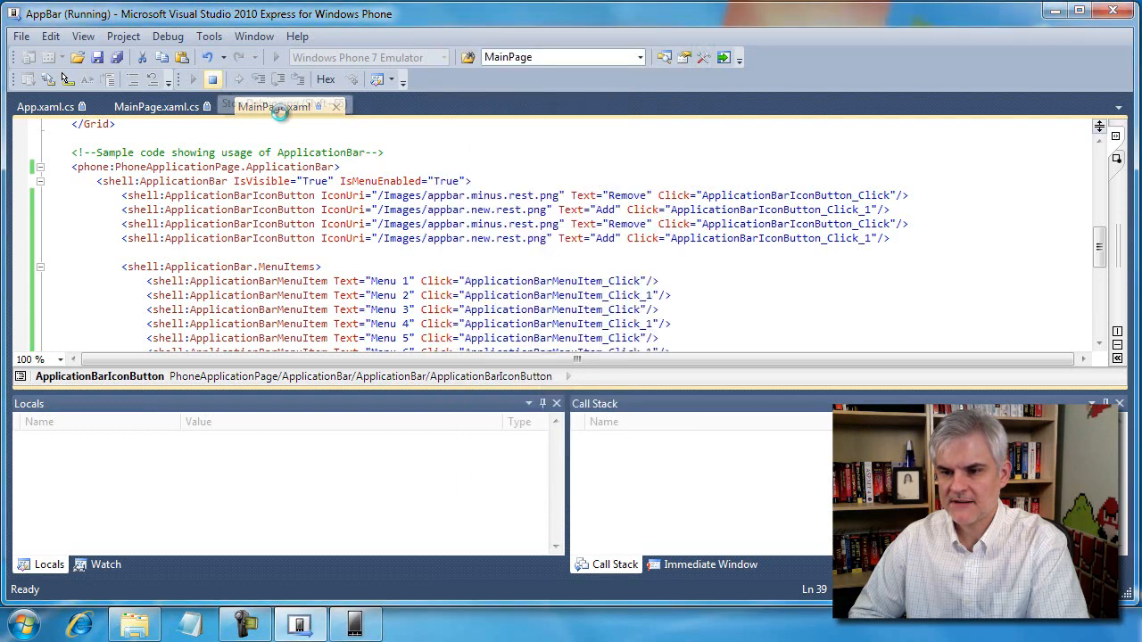
left_click(275, 107)
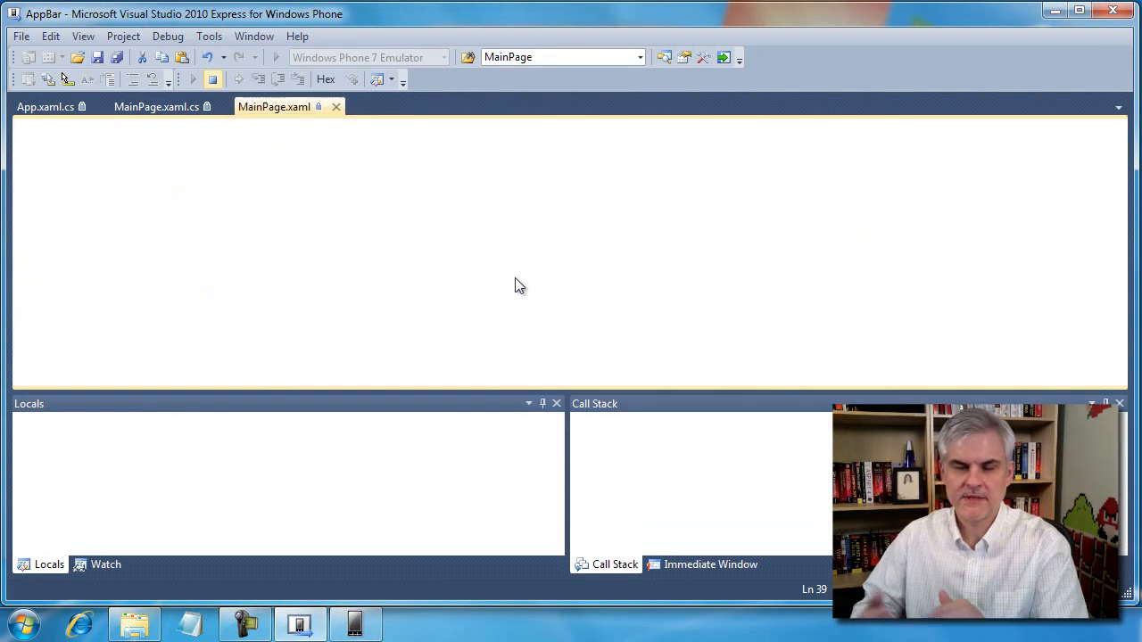